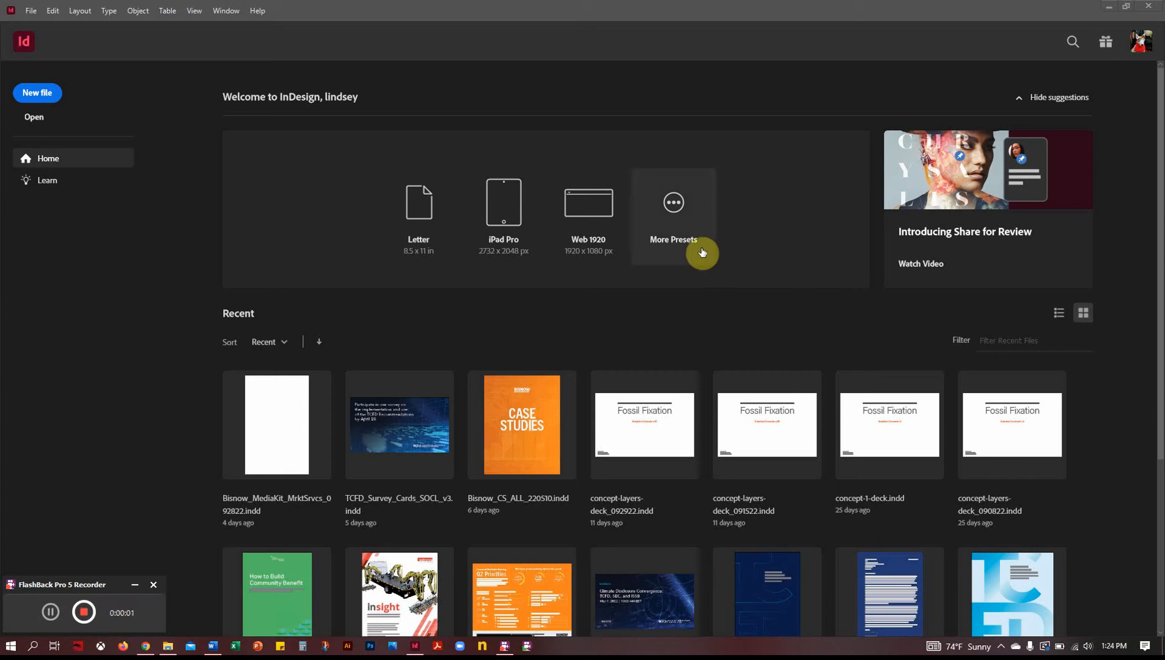
mouse_move(614, 312)
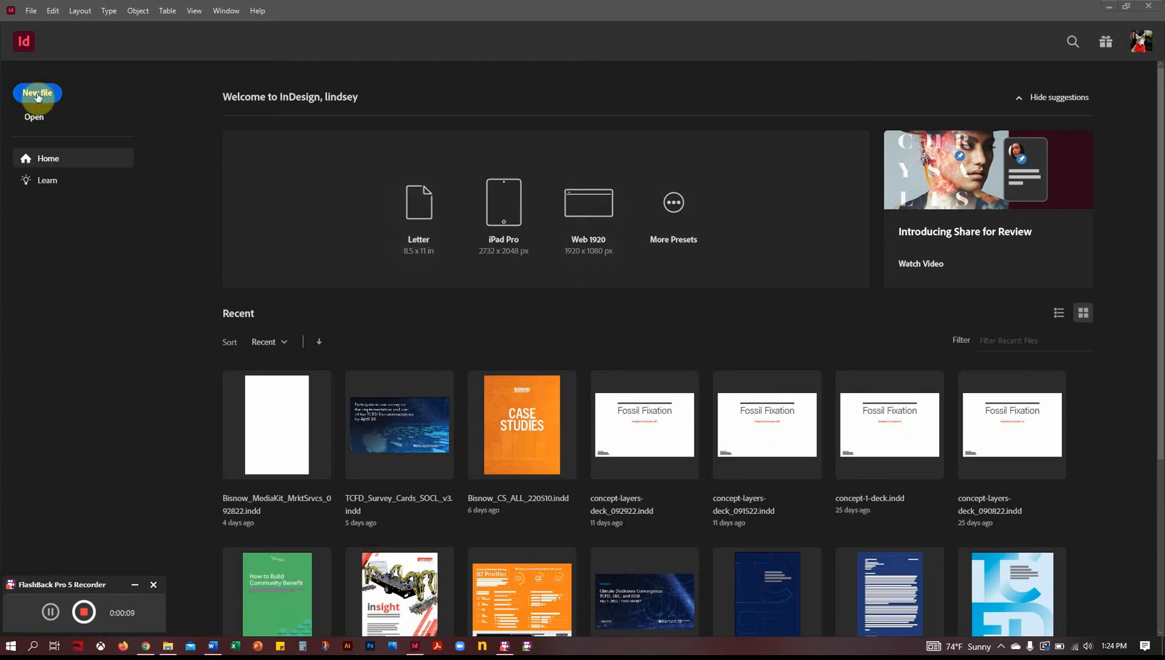
Start a new file from the Home screen to reach the New Document setup.
left_click(37, 92)
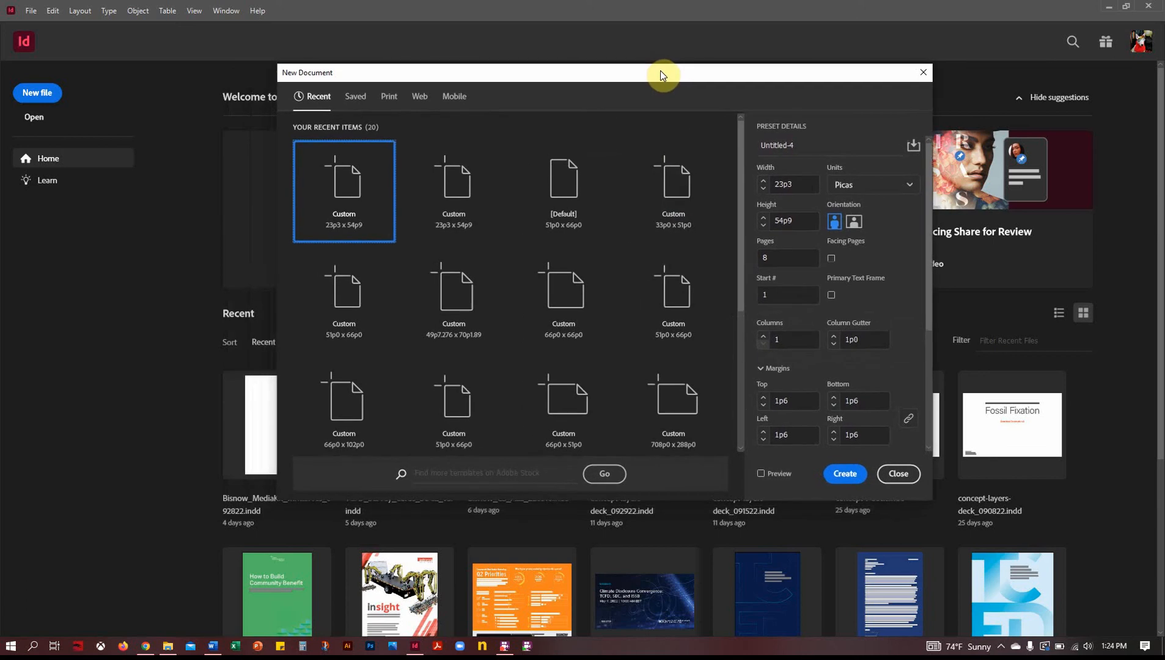
Switch units to inches for a 3.875 x 9.125 in document with 8 pages and create it.
left_click(872, 185)
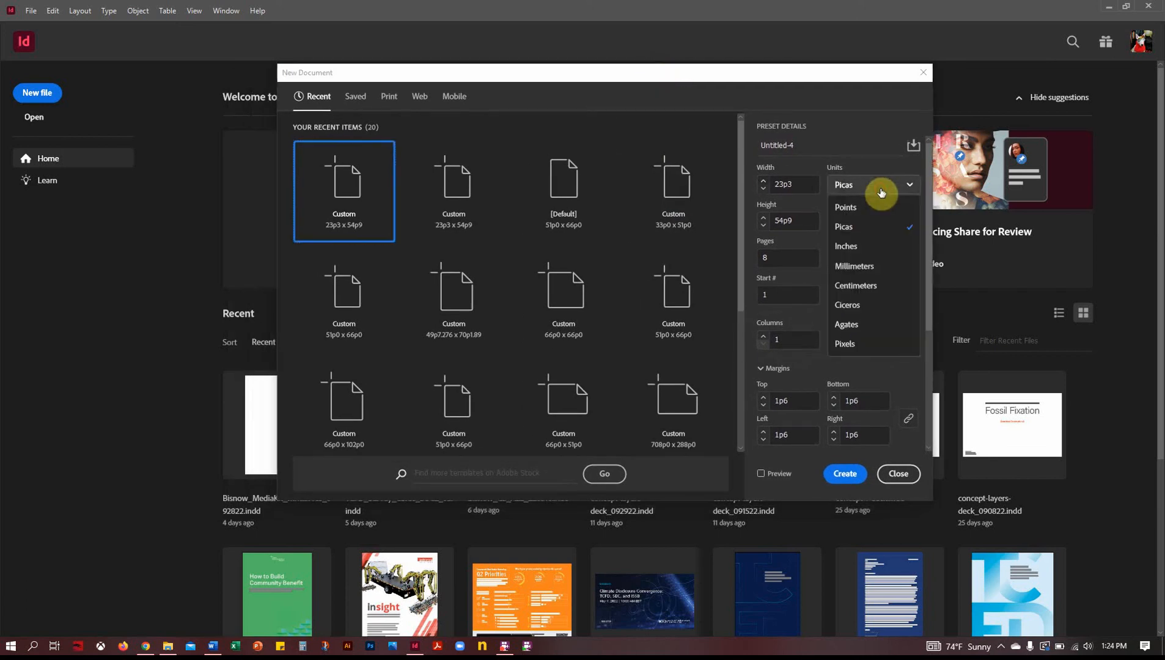
left_click(844, 245)
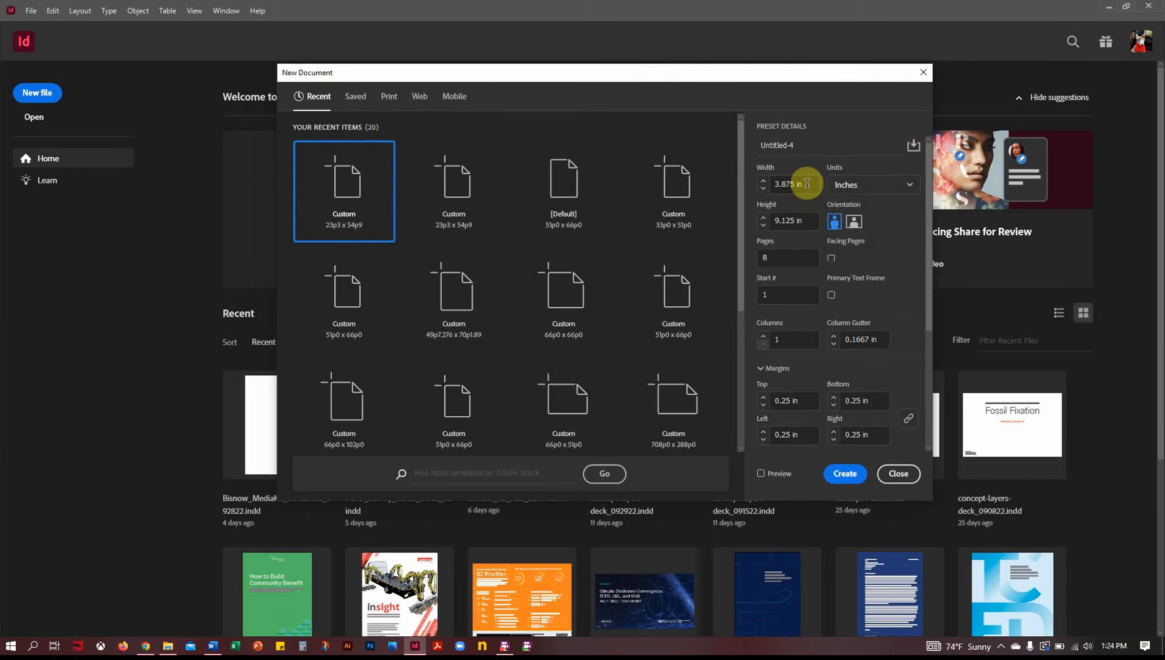
left_click(787, 183)
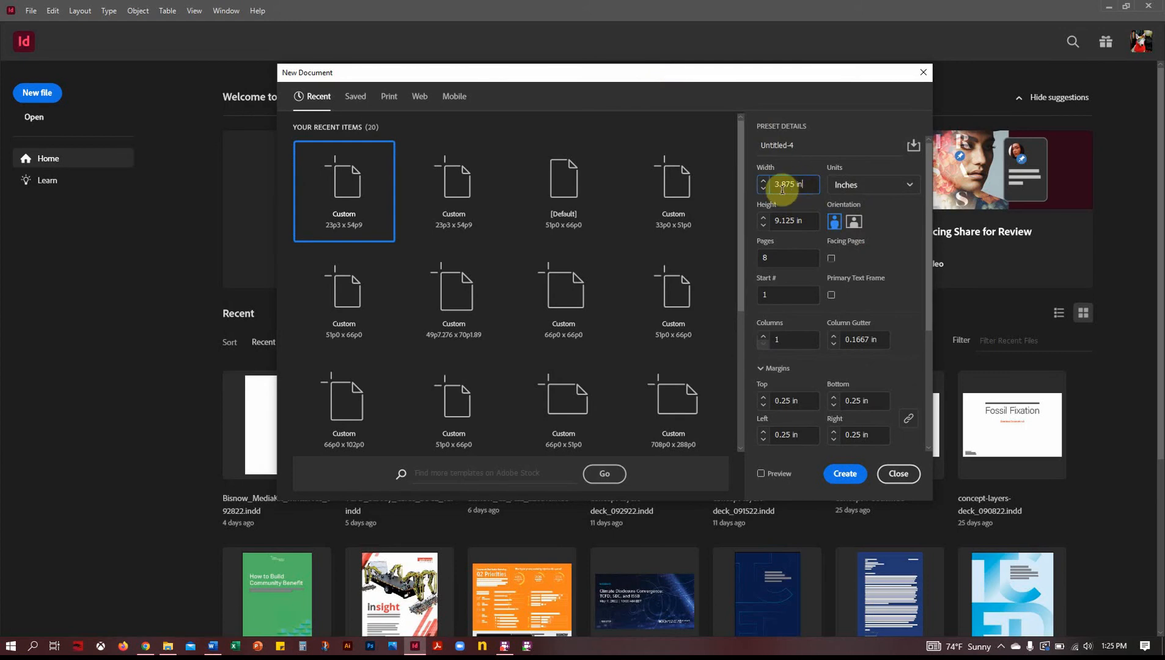
mouse_move(814, 210)
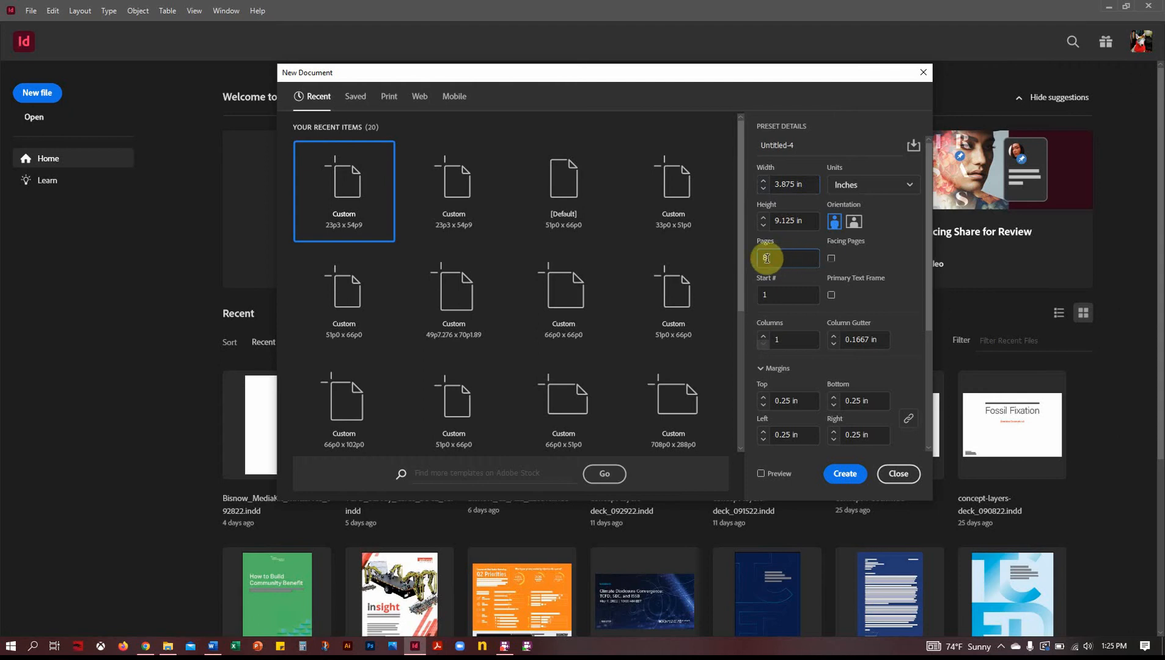
type("8")
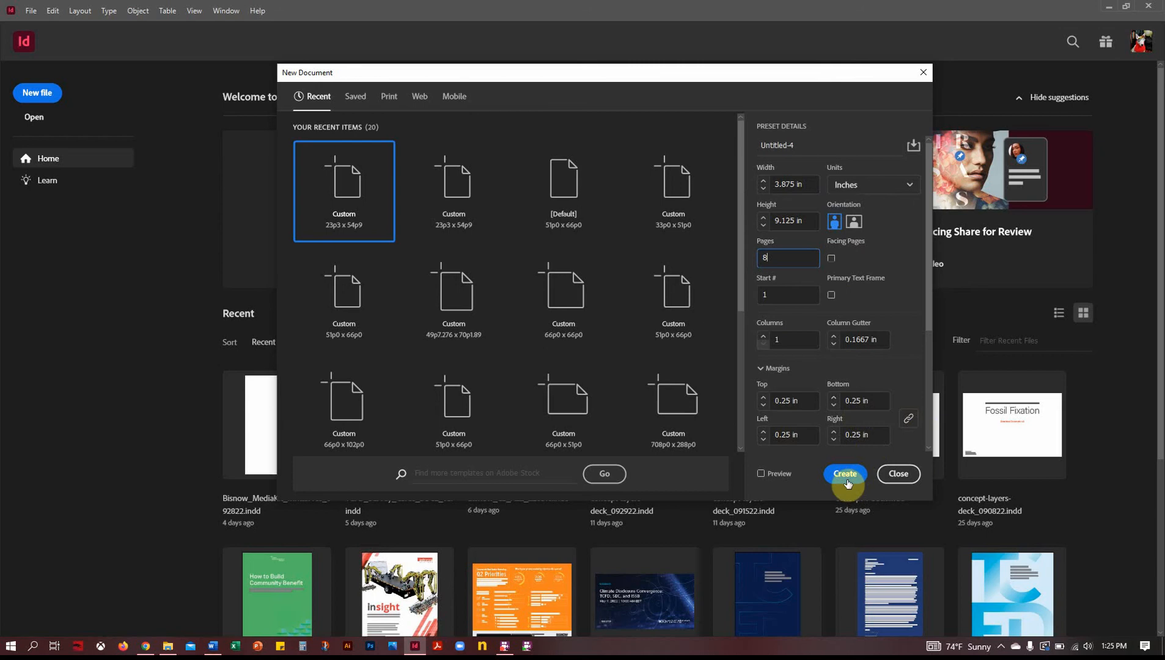
left_click(843, 474)
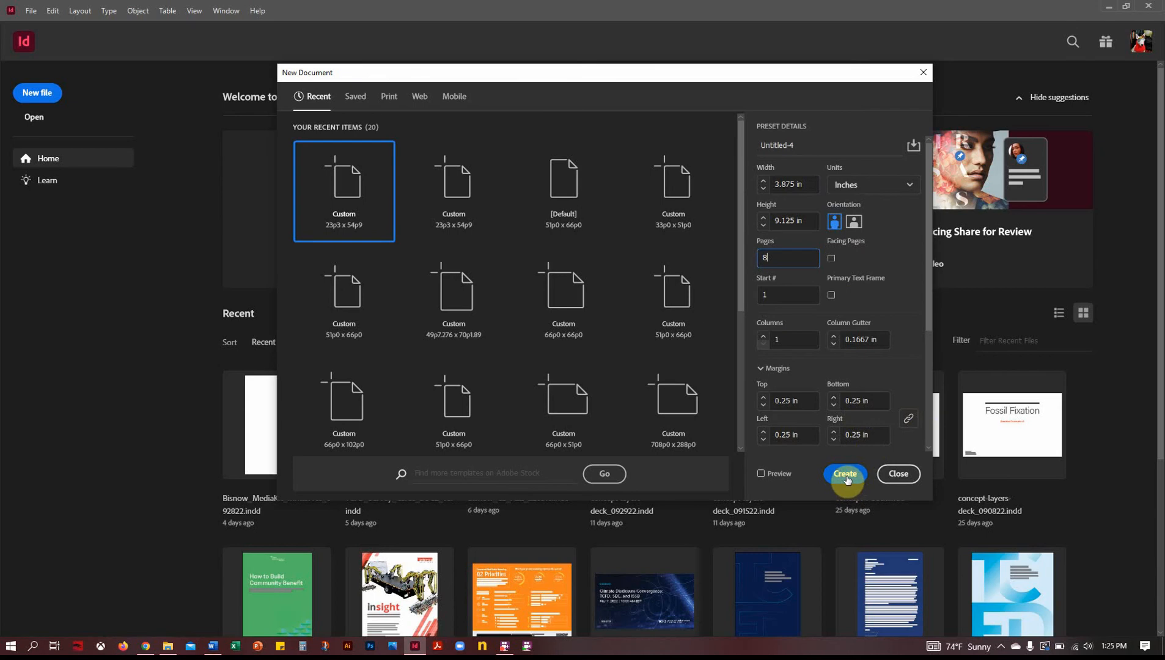
Confirm creation of the blank 8-page Untitled-4 document.
left_click(845, 473)
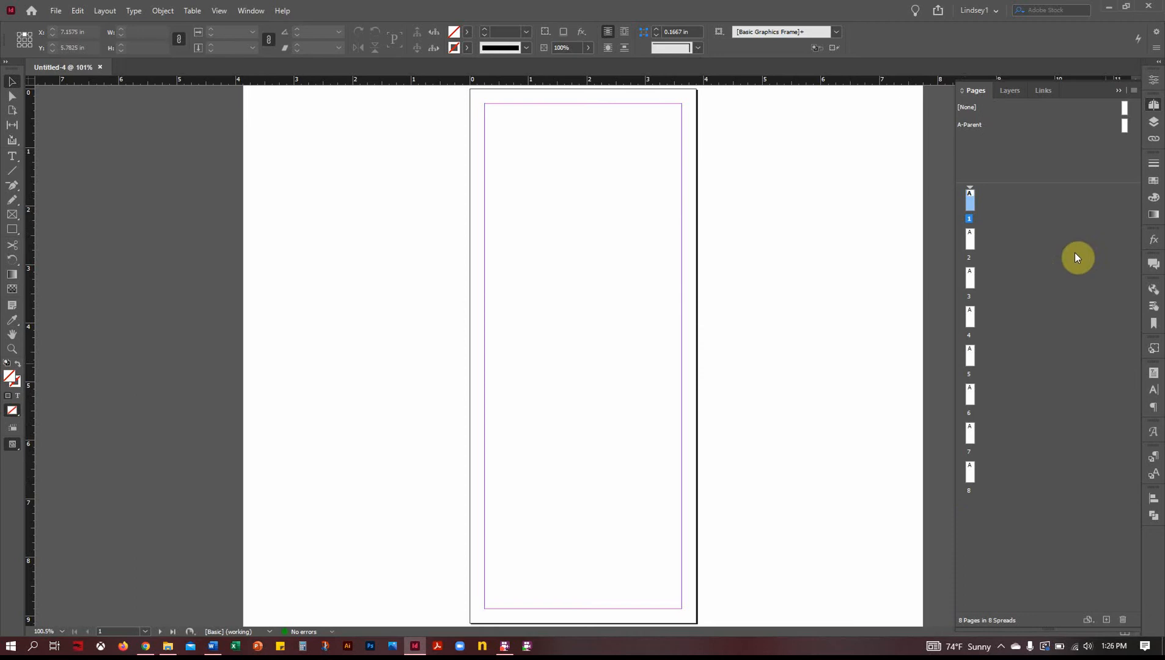
mouse_move(996, 203)
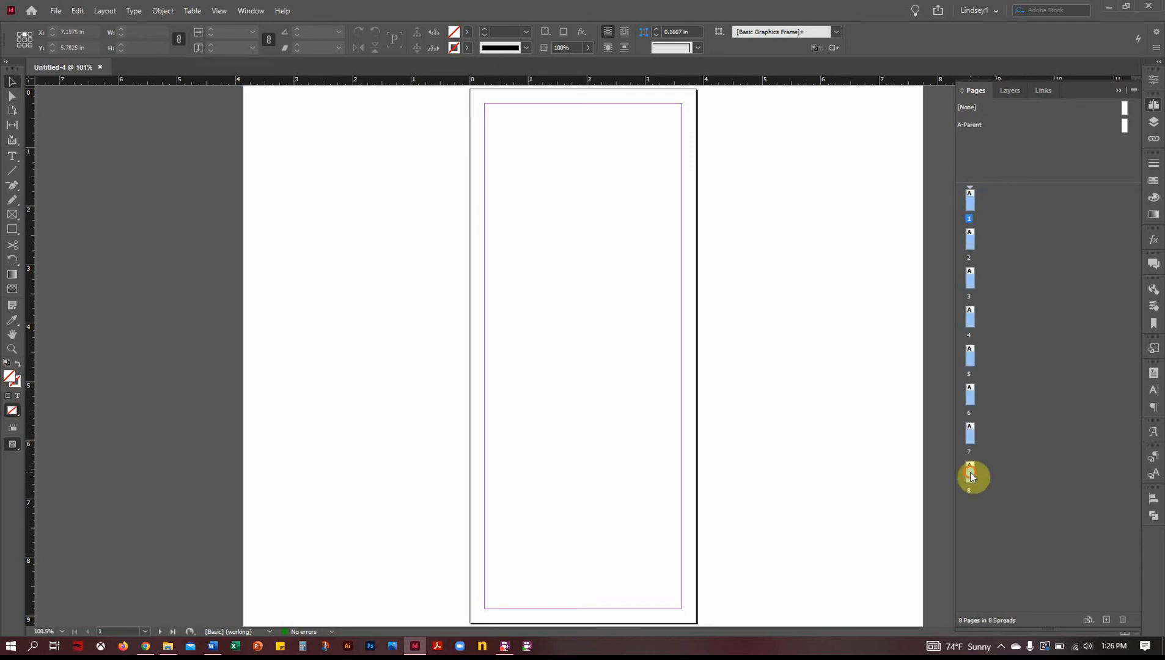
mouse_move(1061, 299)
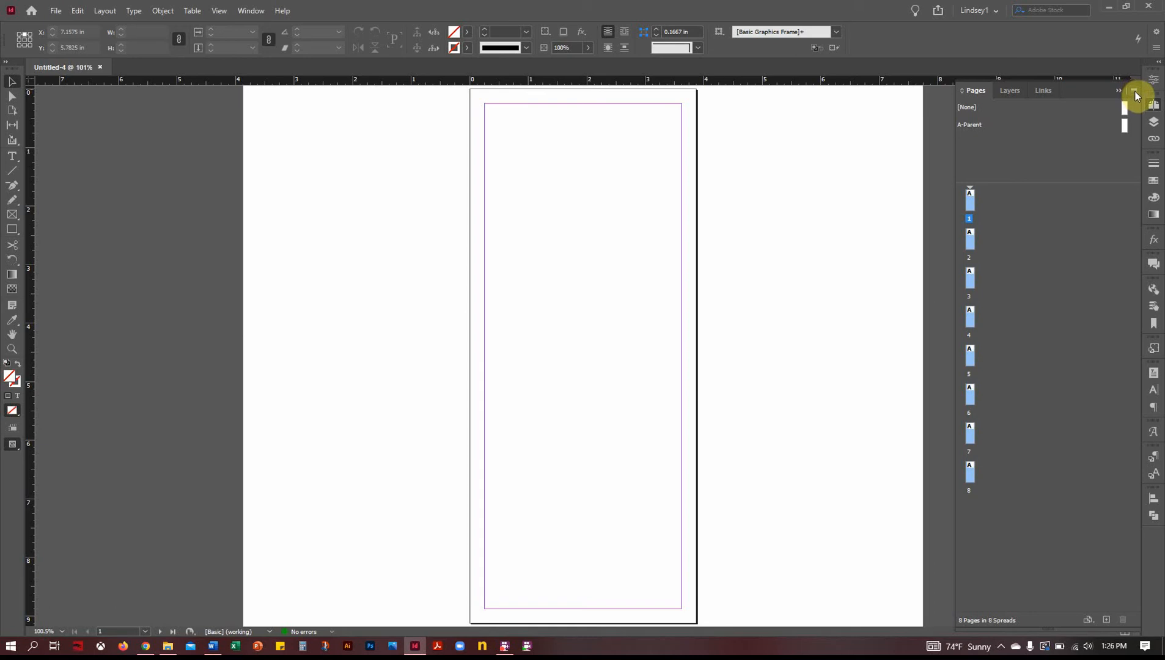
Turn off Allow Selected Spreads to Shuffle from the Pages panel menu.
left_click(1136, 95)
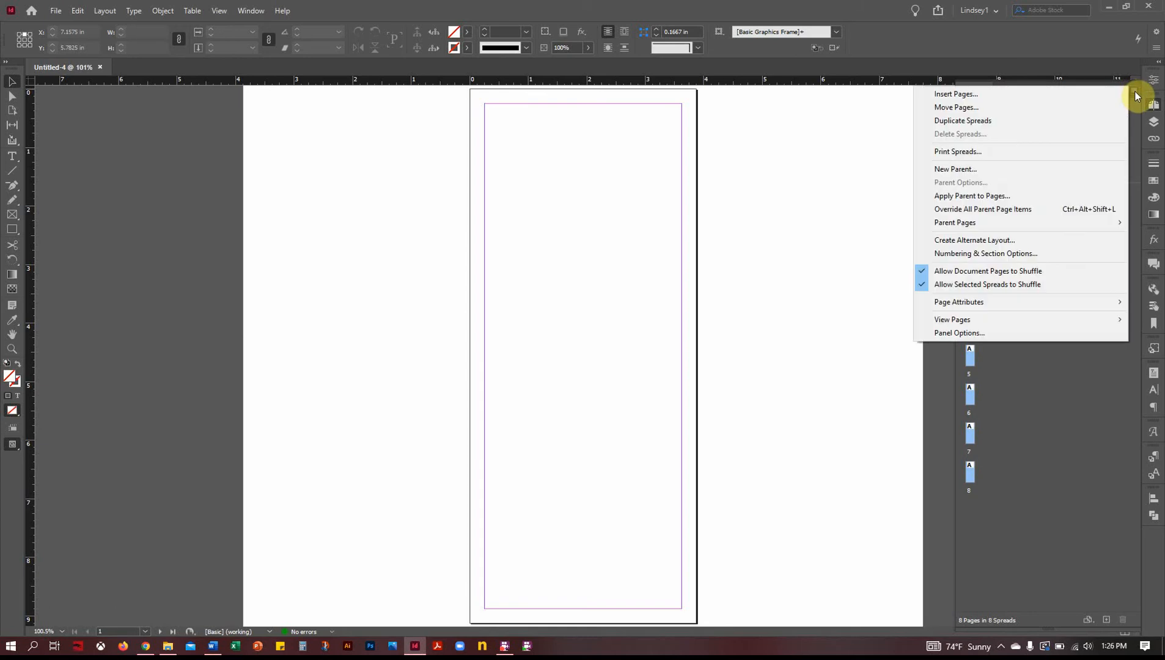
mouse_move(986, 284)
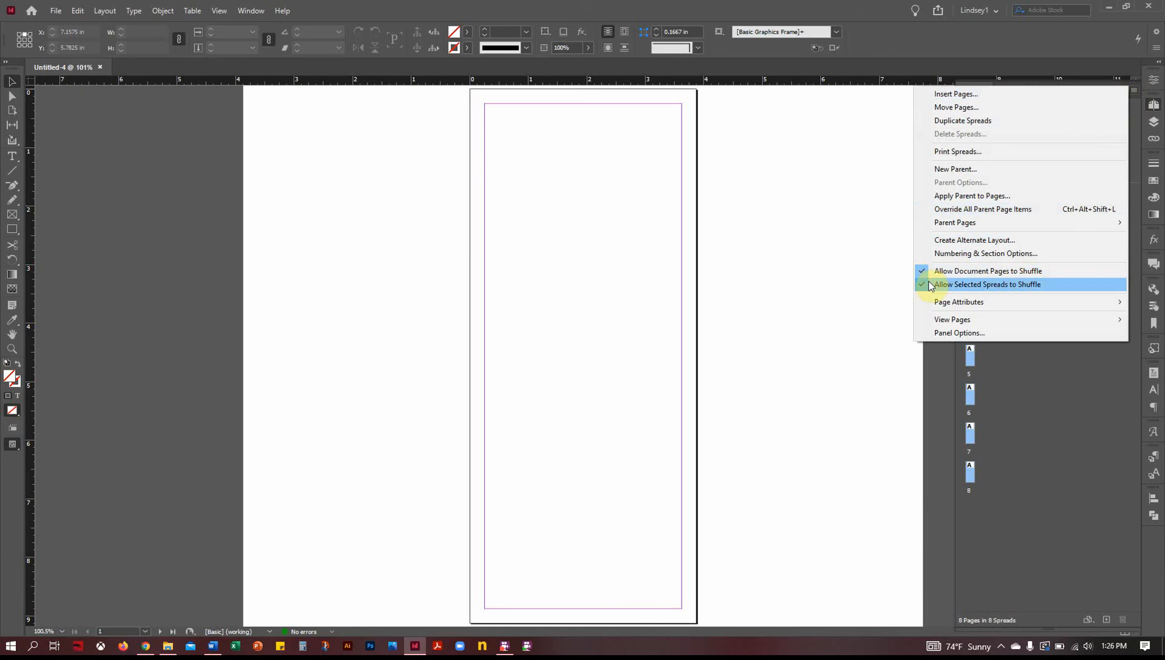
mouse_move(1043, 289)
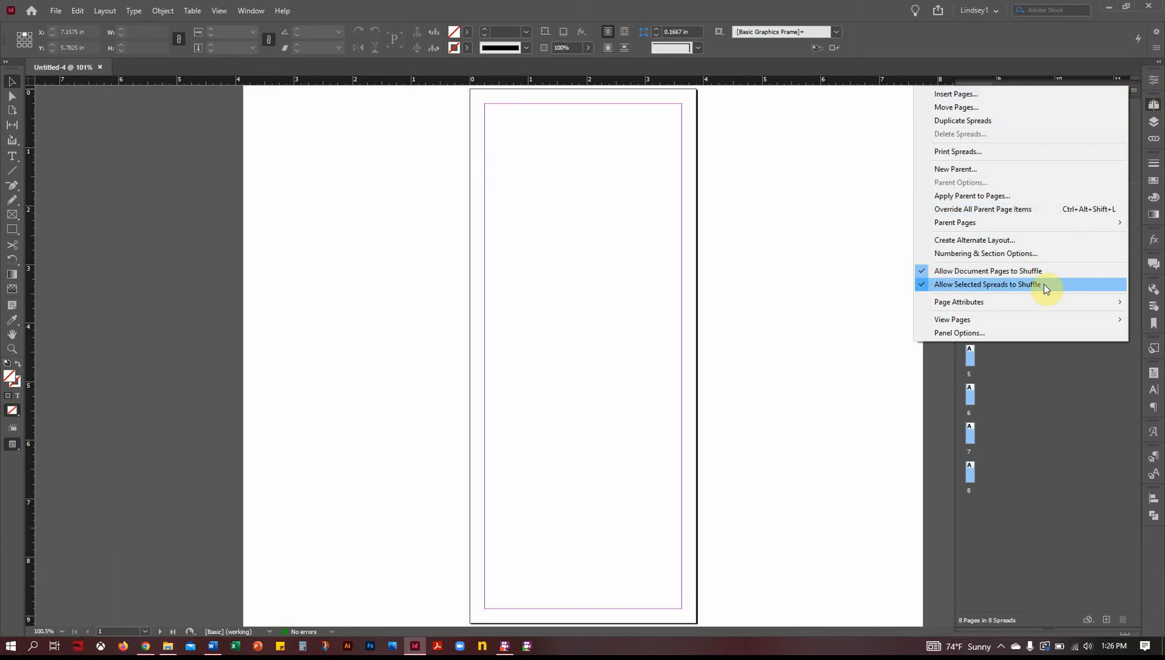
left_click(985, 285)
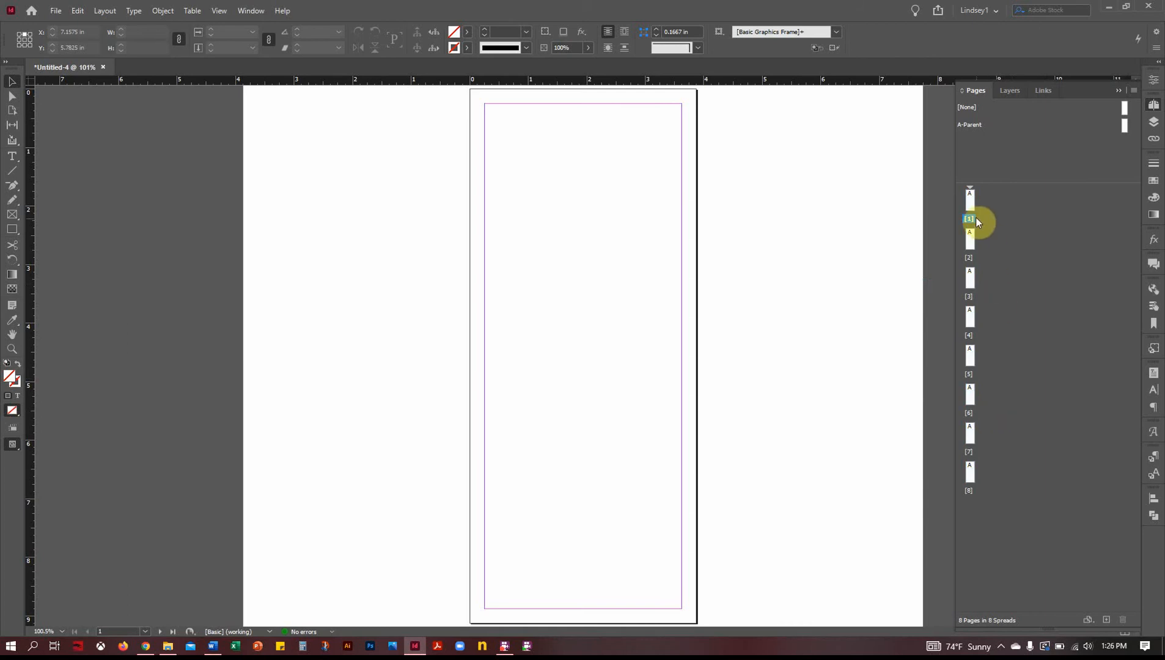
Join page 7 onto the 4–6 spread and display the four-page 4–7 spread.
left_click(968, 377)
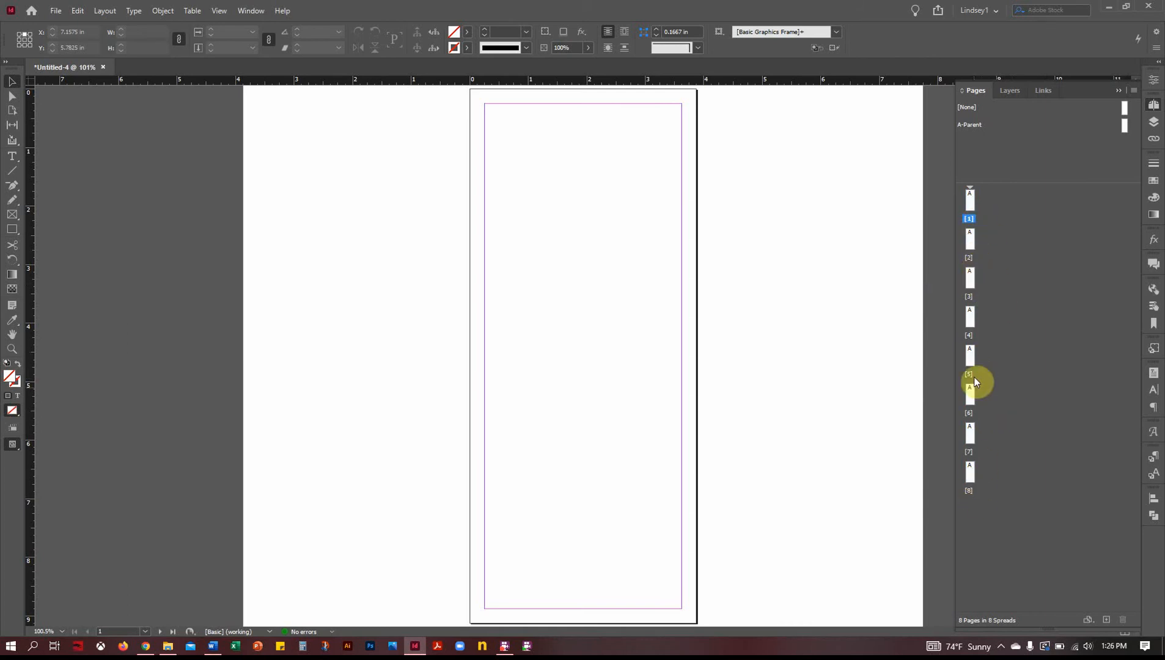
mouse_move(982, 285)
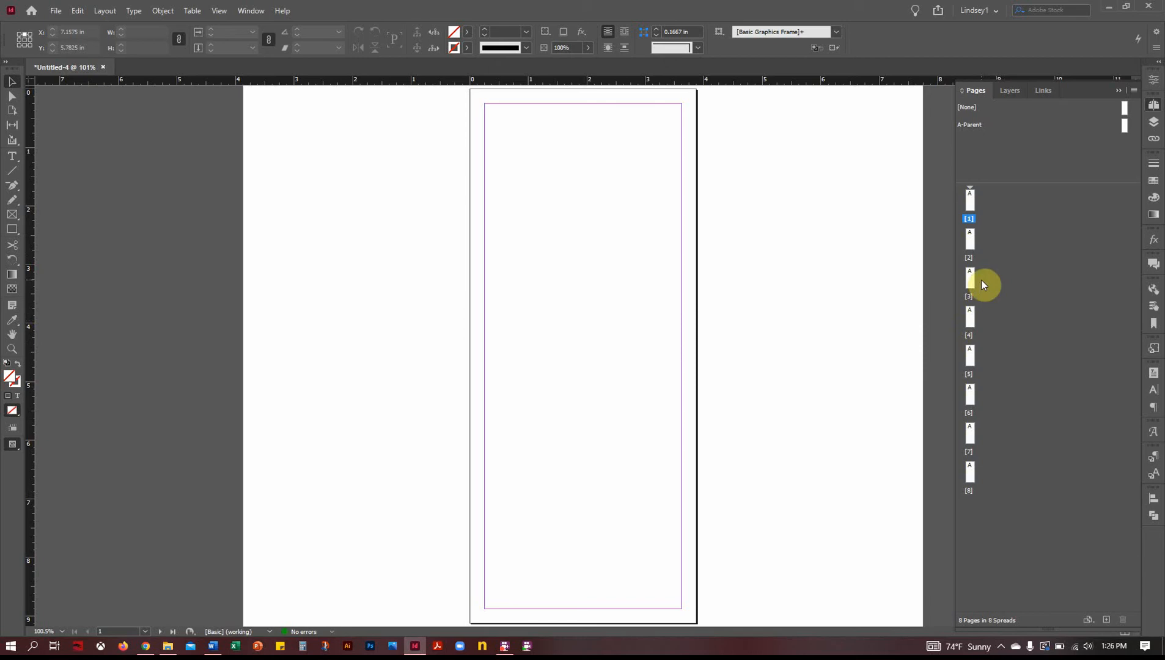
mouse_move(979, 281)
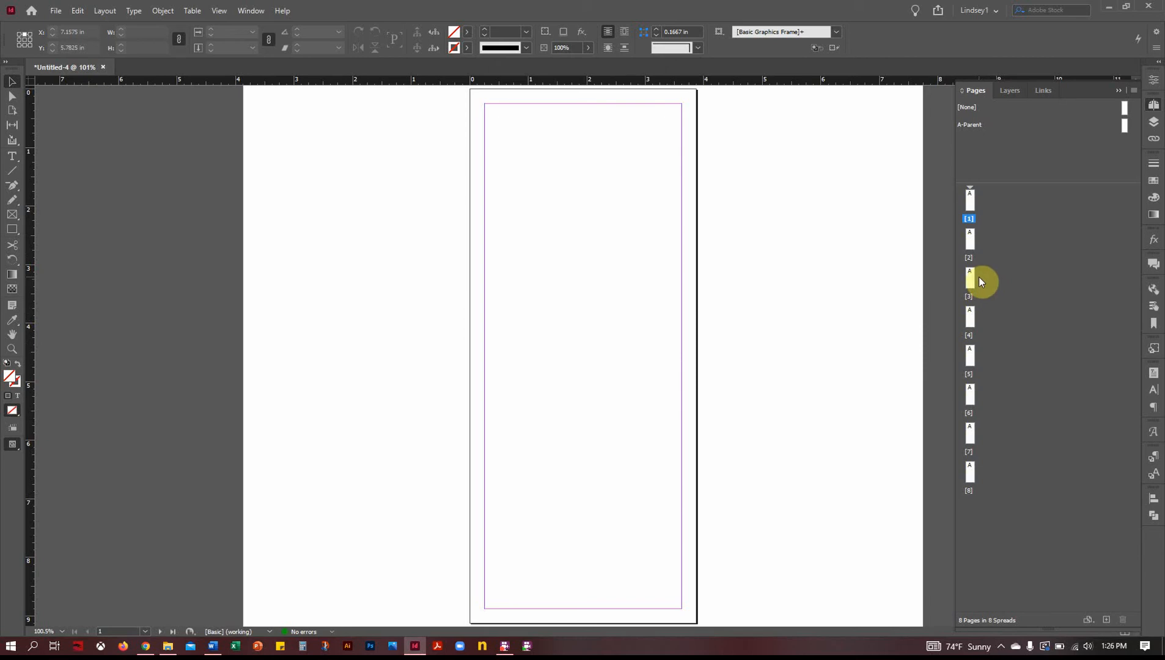
mouse_move(971, 278)
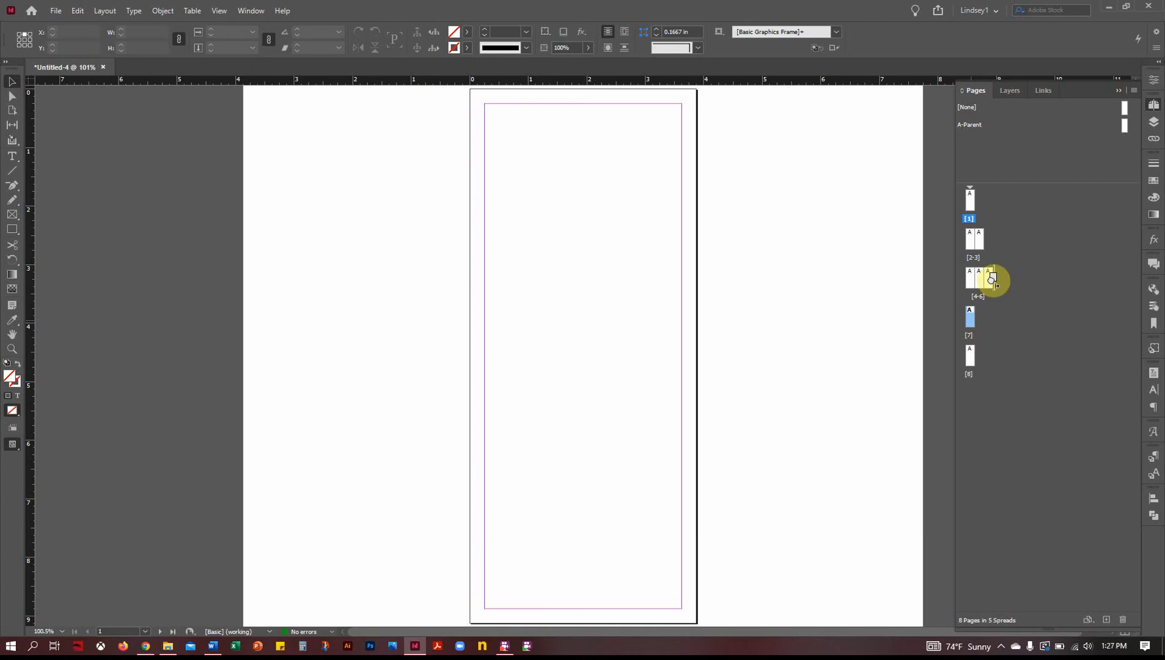
mouse_move(994, 281)
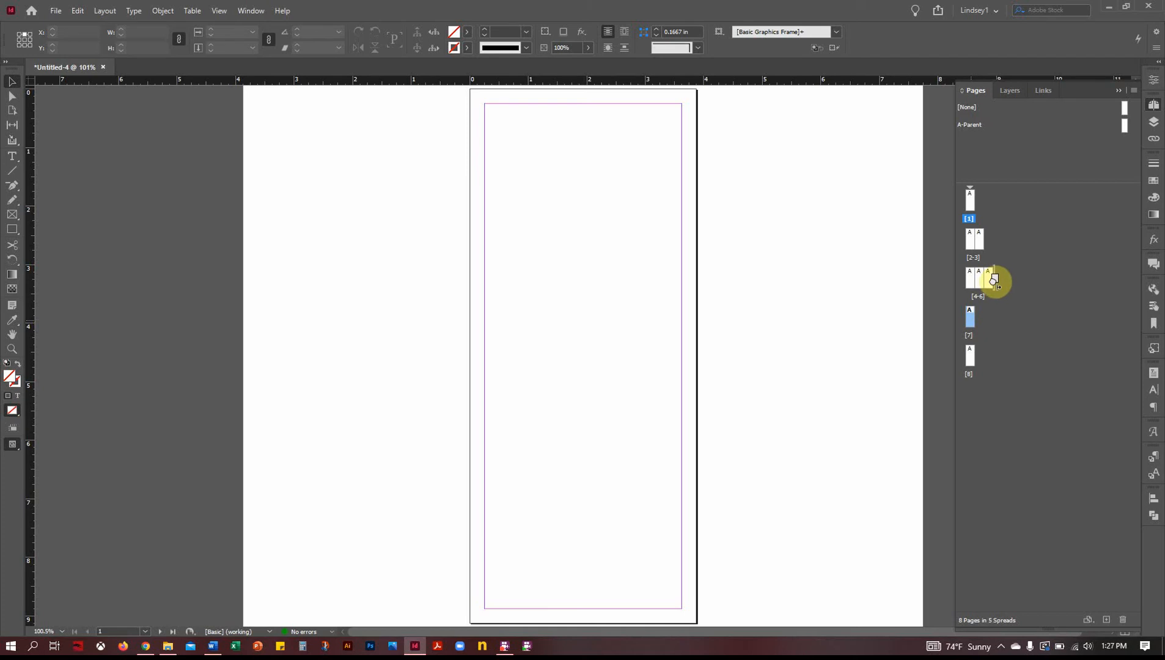
left_click_drag(969, 317, 995, 278)
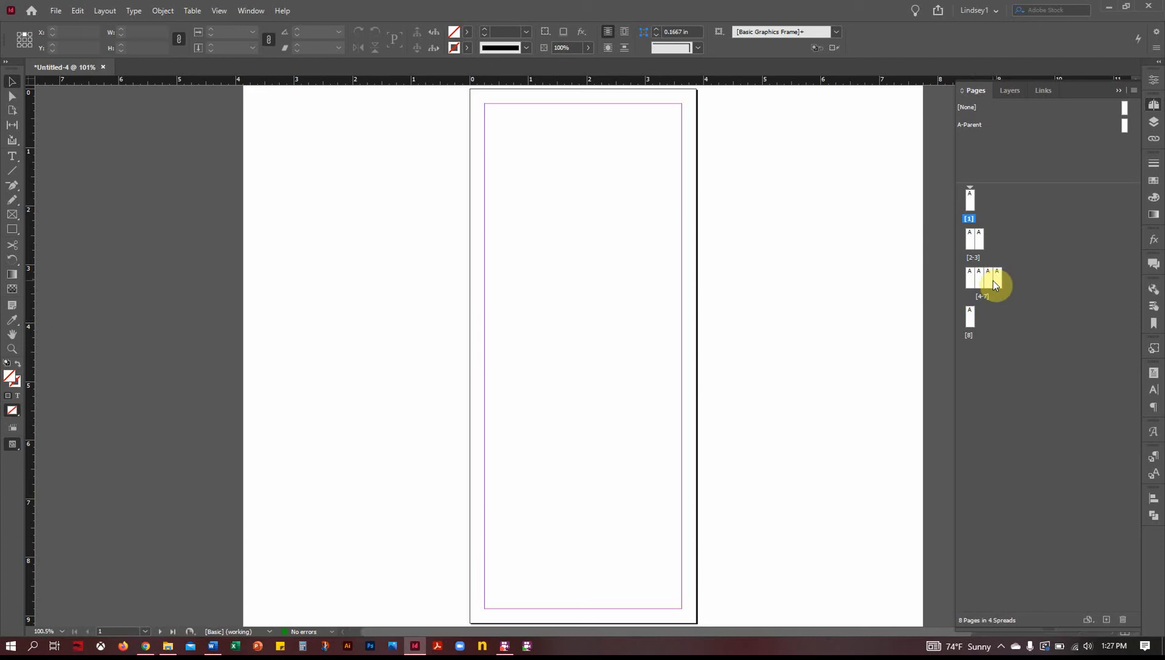
left_click(981, 281)
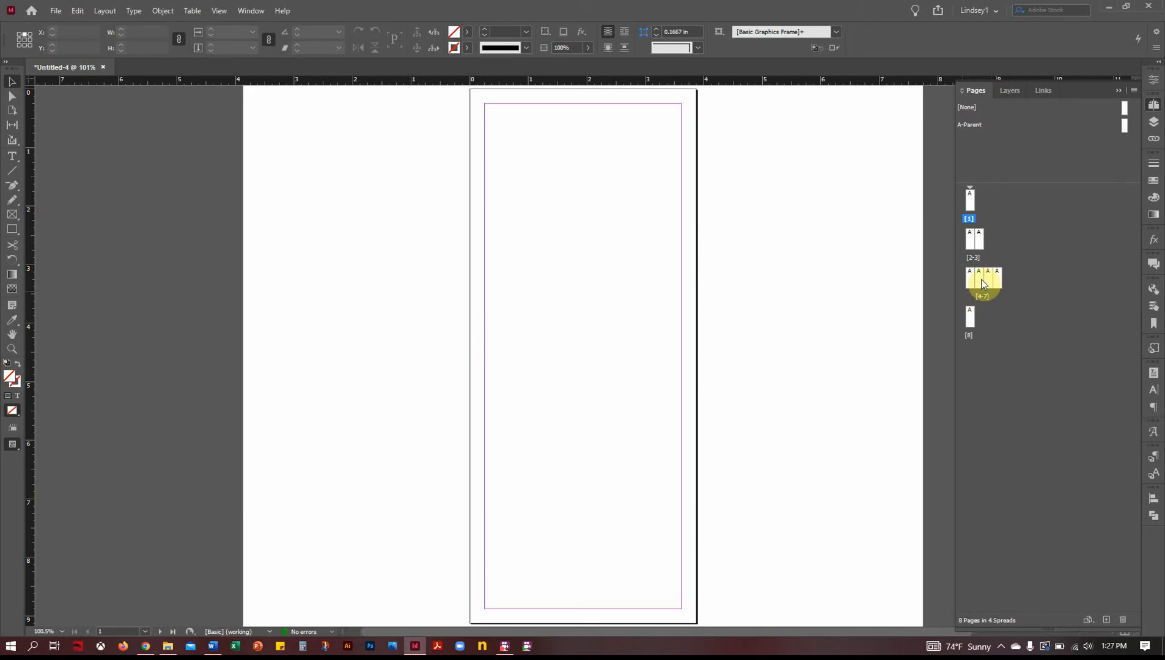
double_click(982, 279)
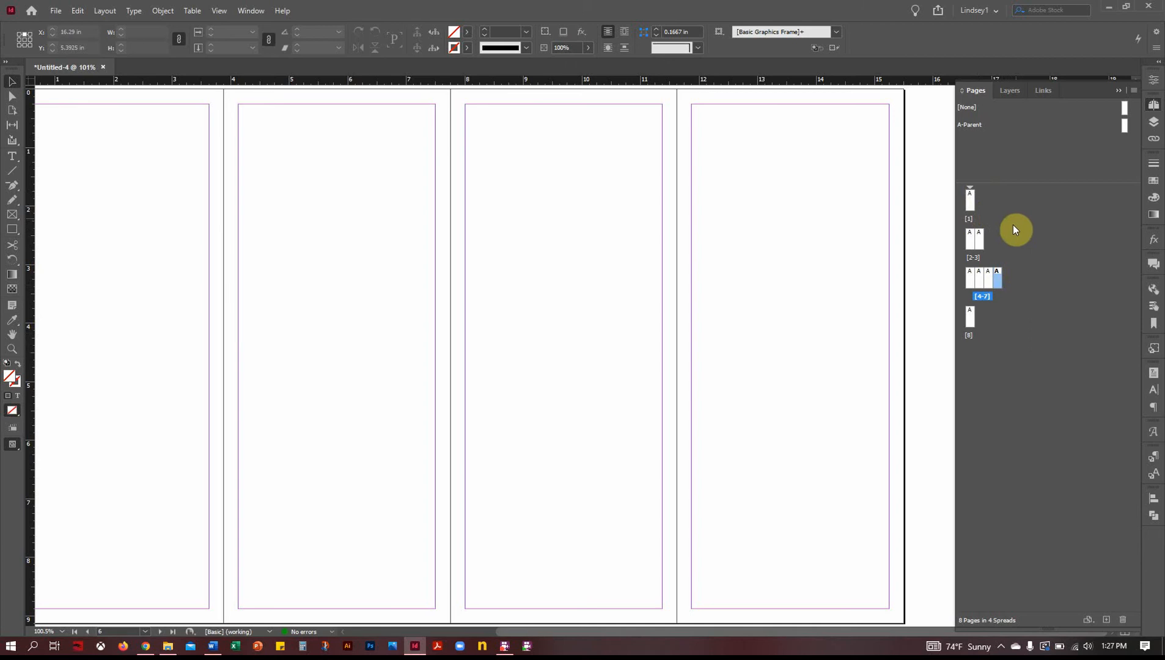
mouse_move(492, 199)
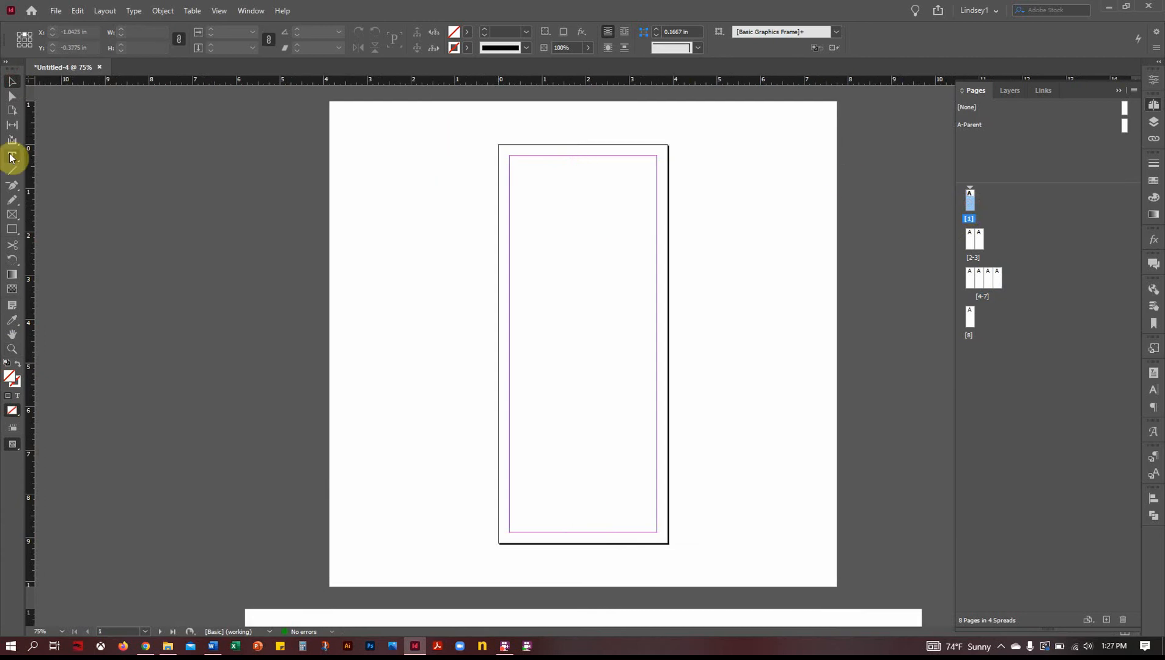
Draw a 'front cover' label frame above page 1 and copy it above the last page.
left_click(12, 157)
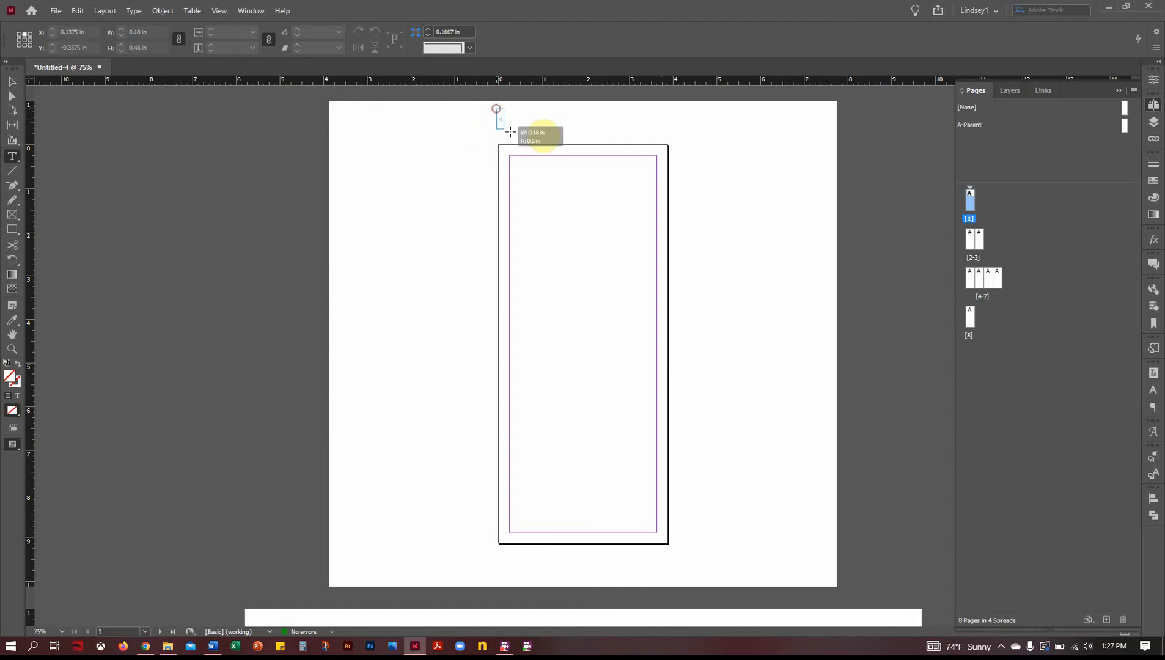
left_click_drag(500, 121, 667, 137)
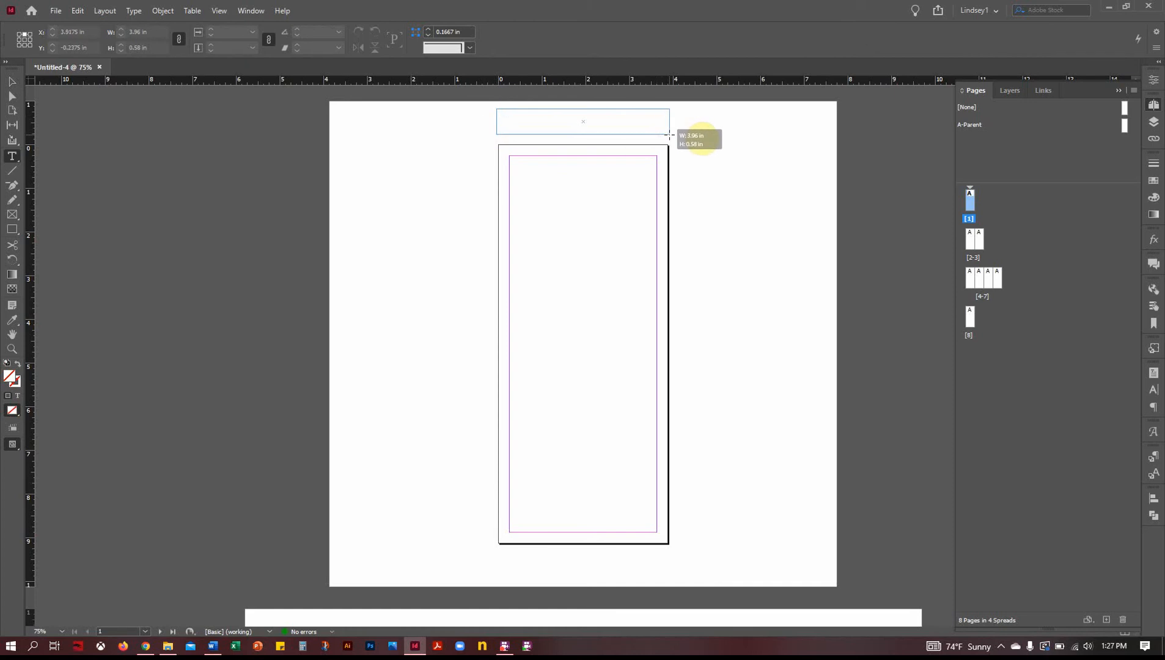
left_click(582, 120)
type("front cover")
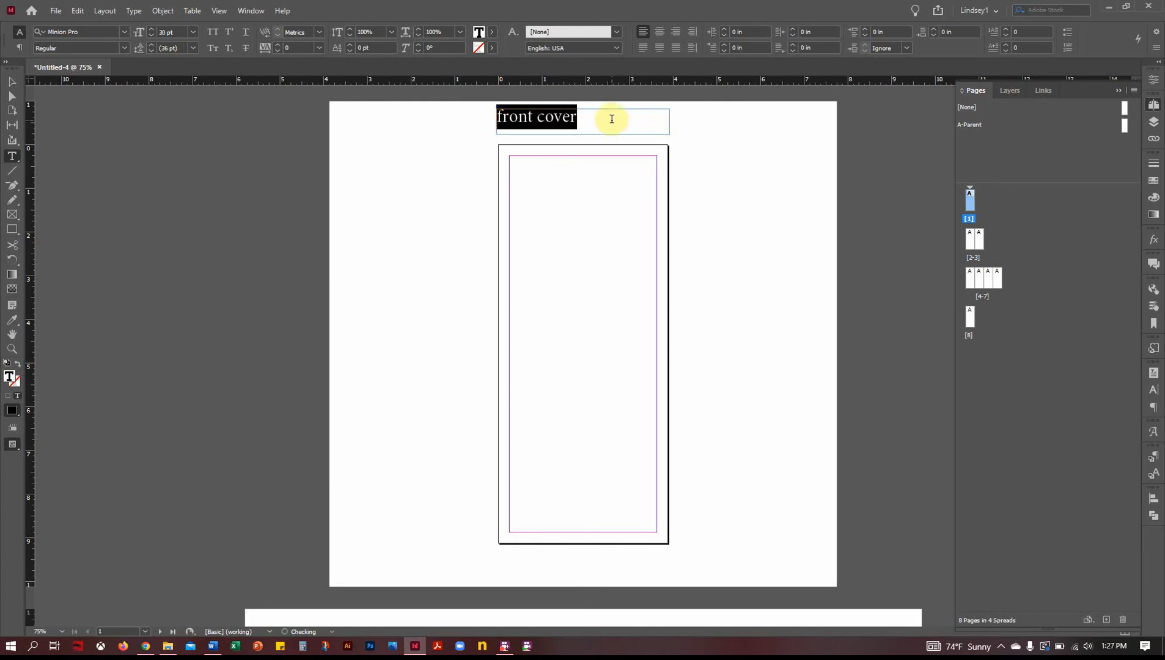
left_click(11, 83)
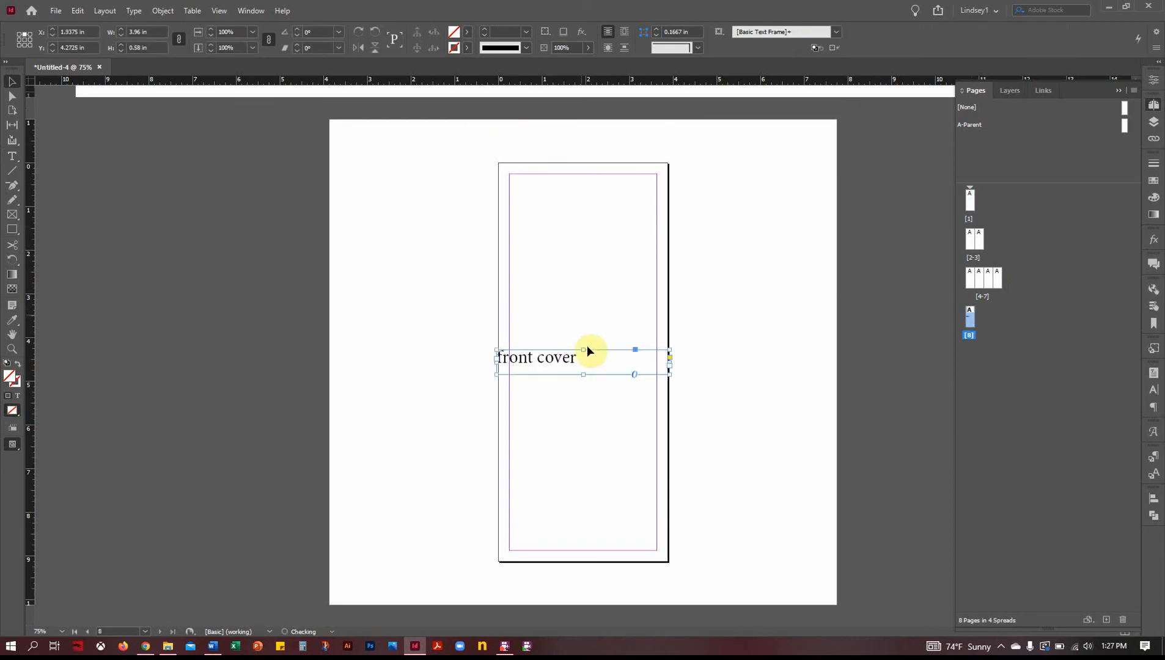
left_click_drag(583, 357, 583, 136)
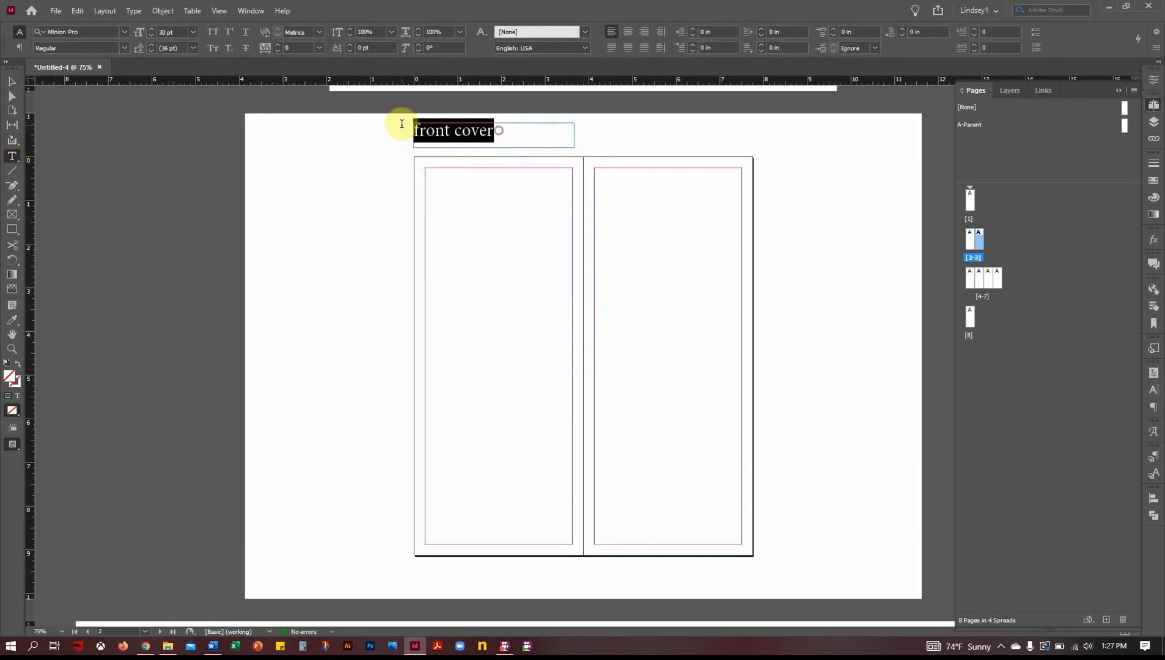
Retype copied labels as '1st spread Left', '1st spread Right' and 'interior spread' headings.
type("1st spr")
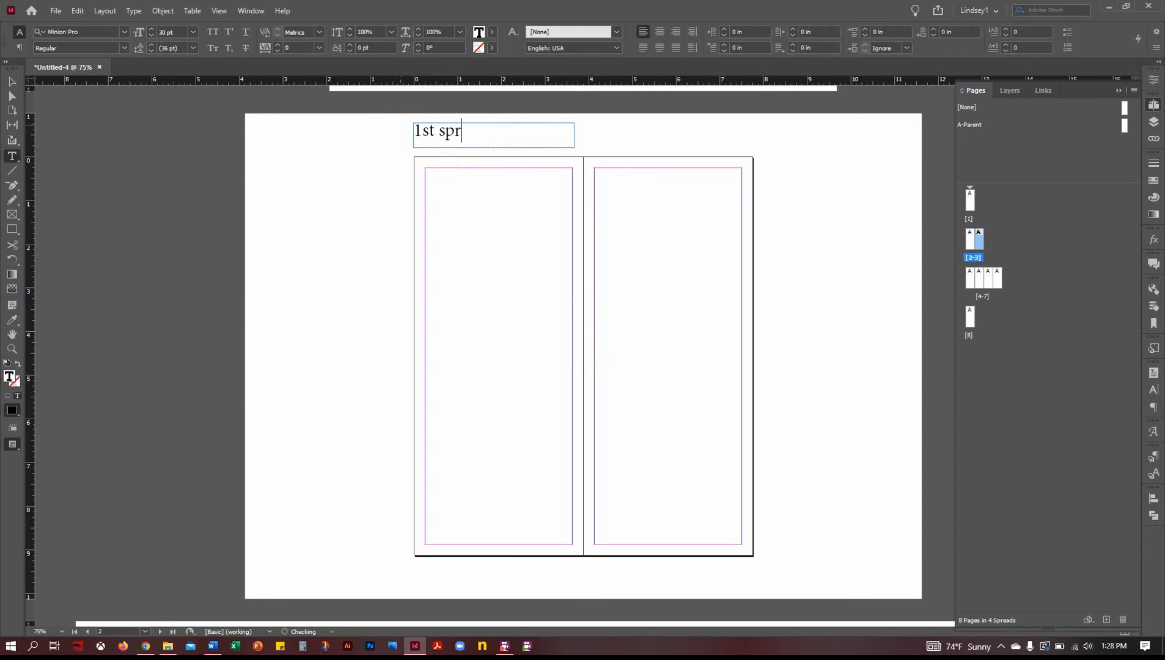
type("ead L")
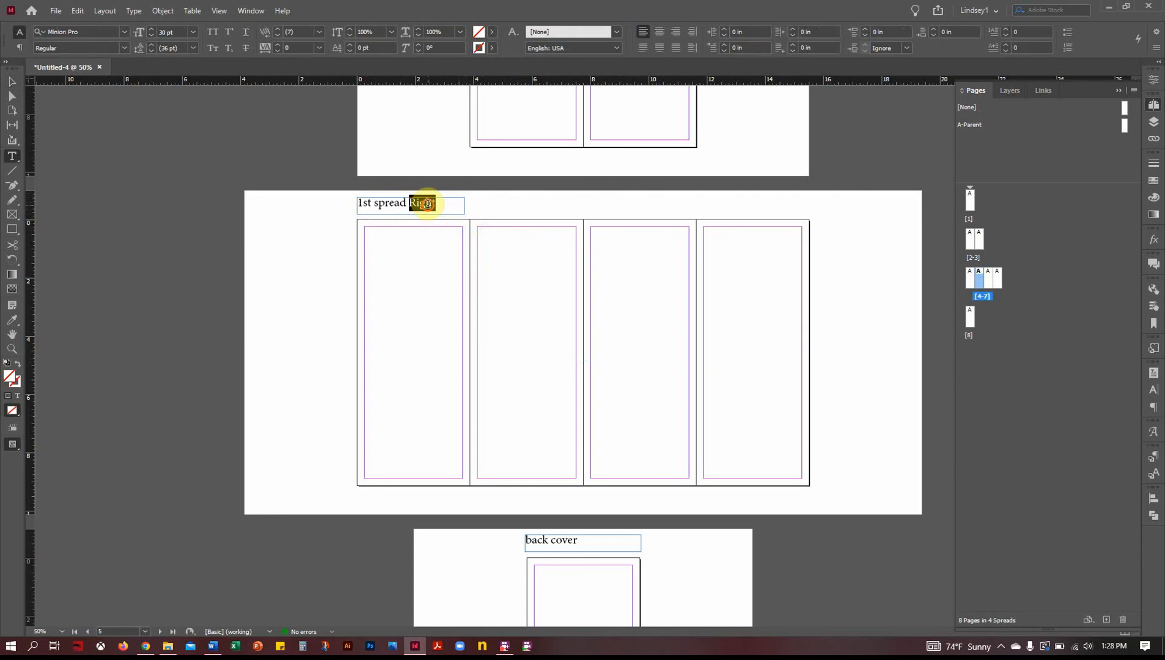
type("inter")
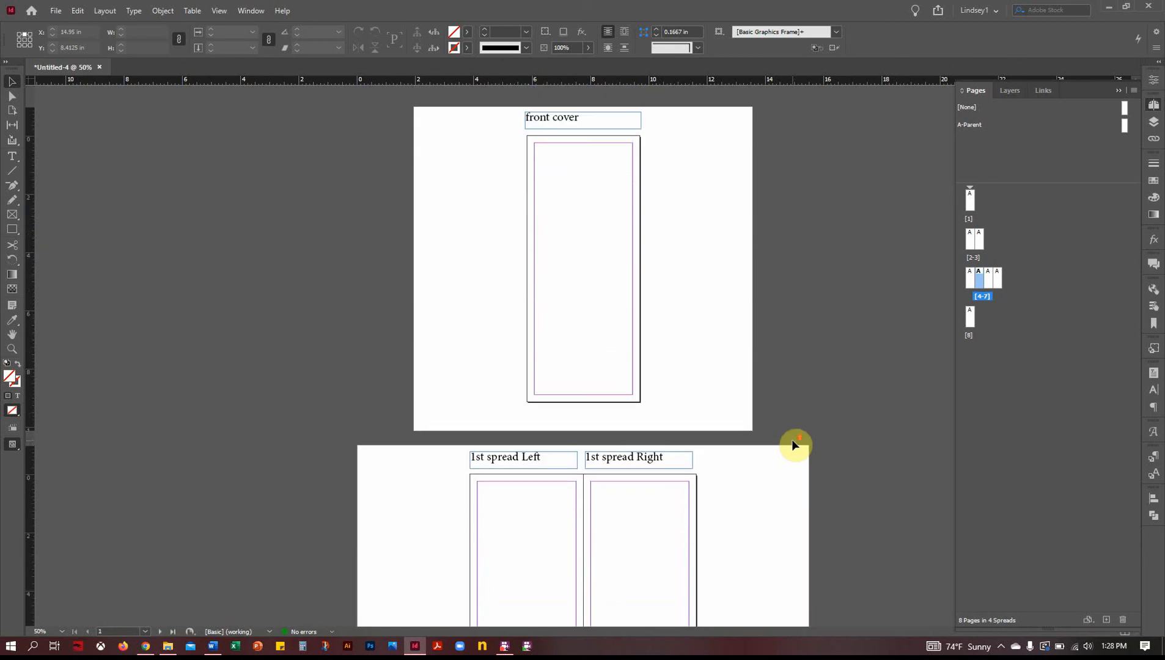
Scroll to the four-page spread and zoom in on the interior panels.
scroll("down", 3)
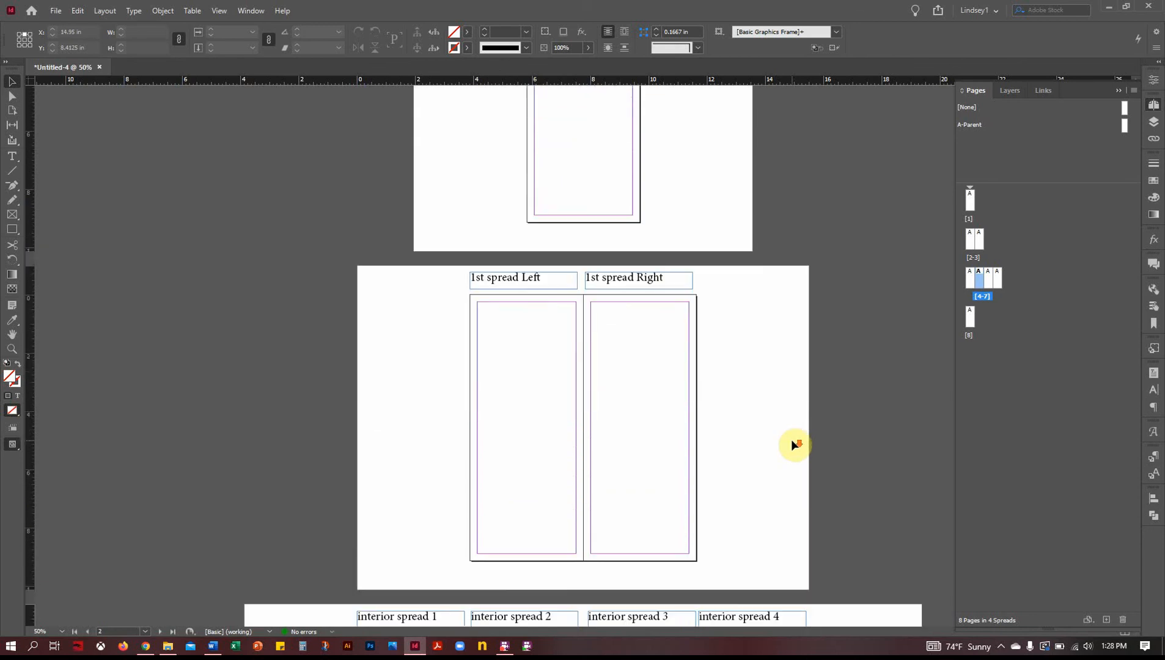
scroll("down", 3)
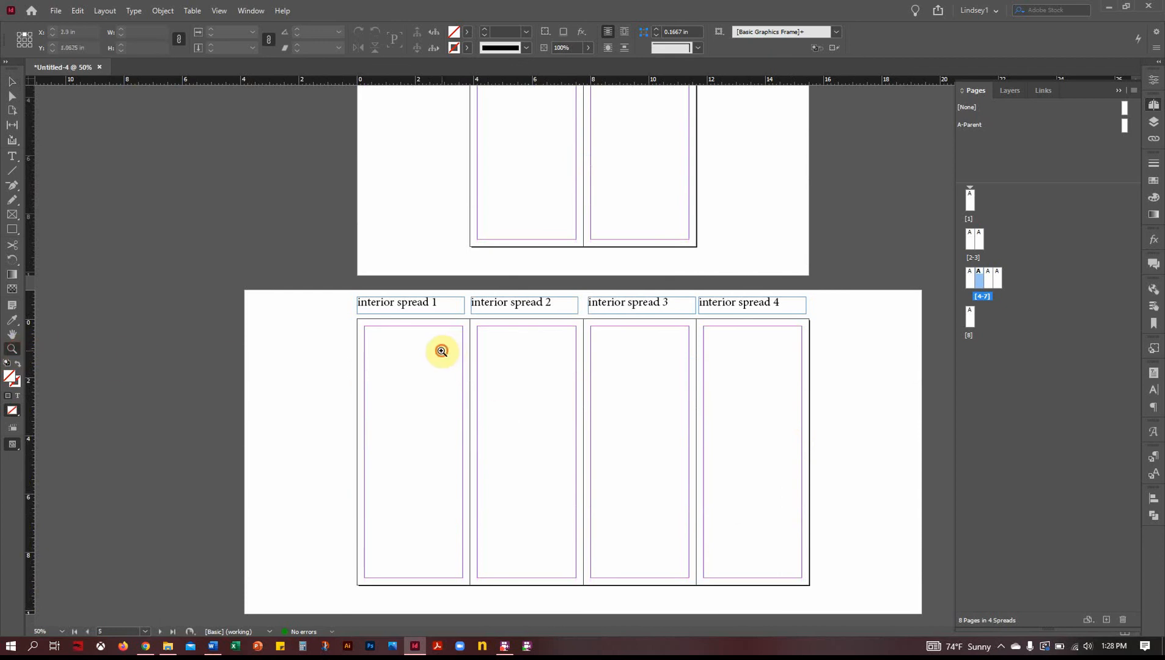
left_click_drag(442, 351, 626, 457)
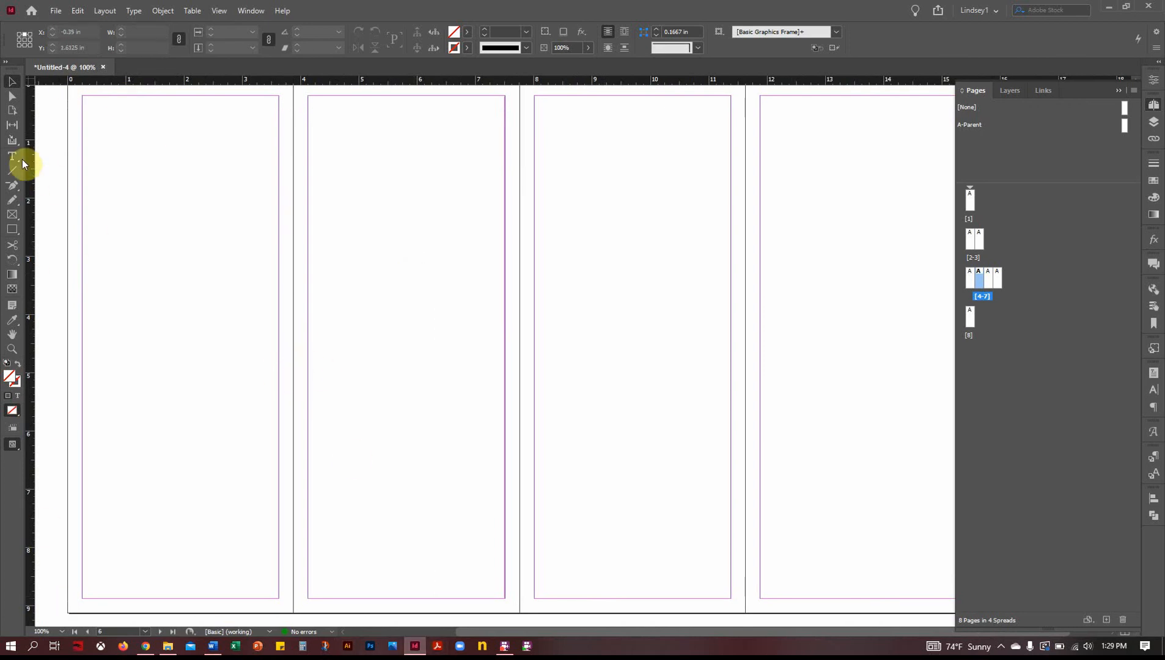
Draw a margin-fitted text frame in the first panel and flow the exhibit sheet text into the next panel.
left_click_drag(82, 96, 184, 575)
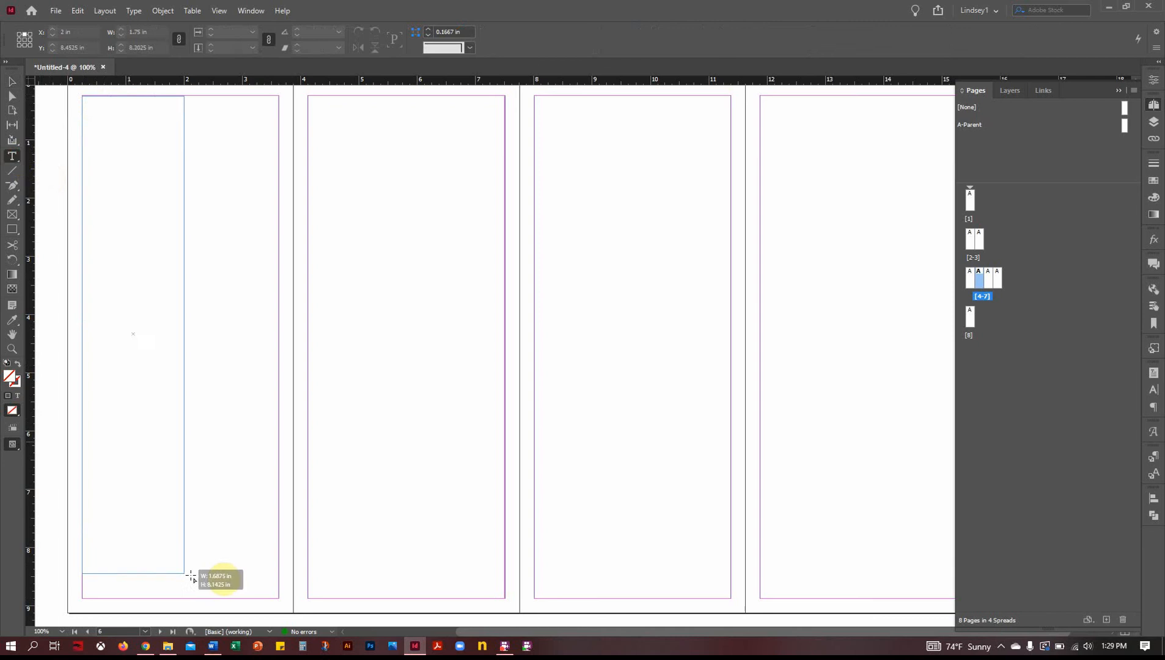
left_click_drag(188, 576, 279, 598)
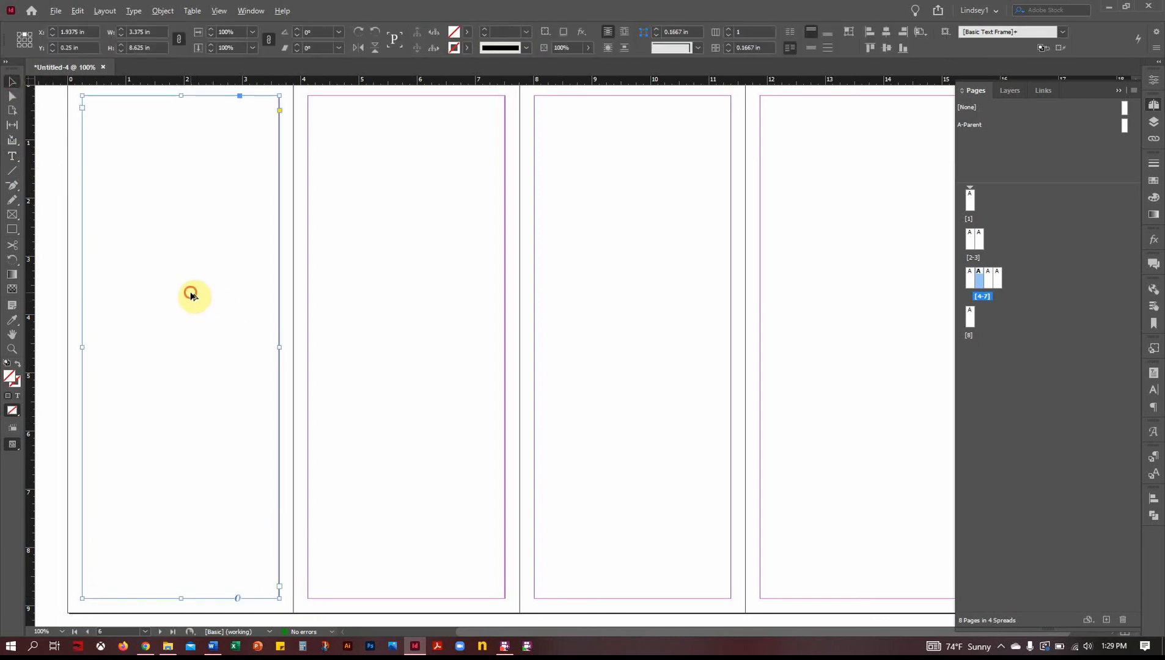
left_click_drag(193, 293, 319, 290)
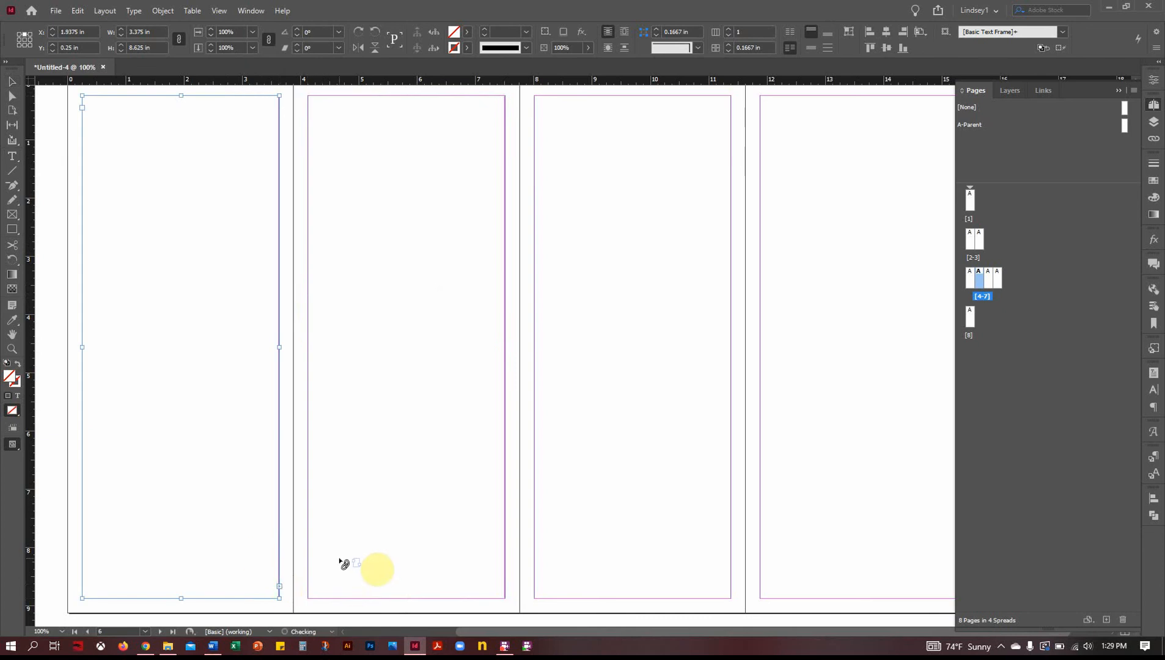
left_click(12, 157)
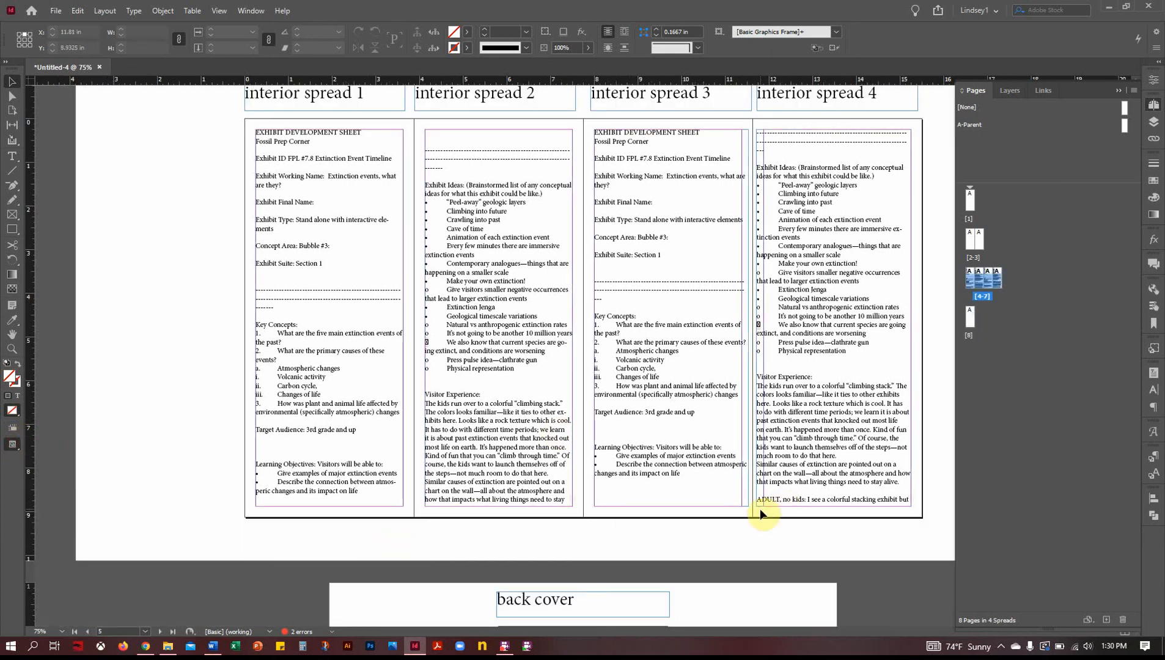
mouse_move(719, 516)
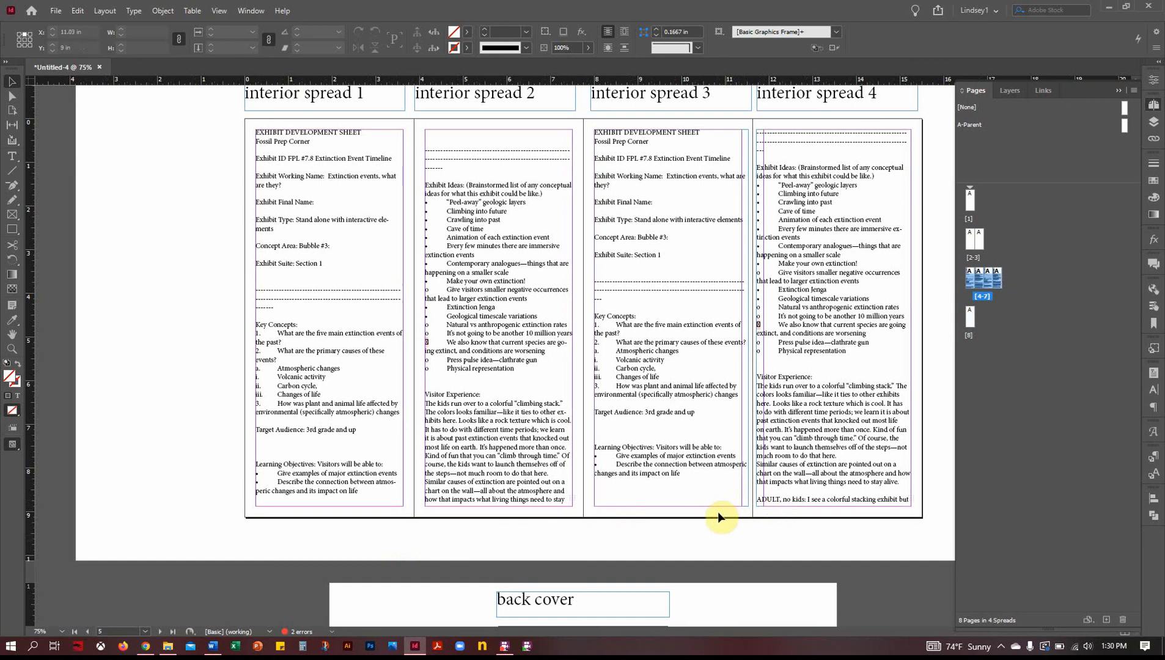
mouse_move(712, 515)
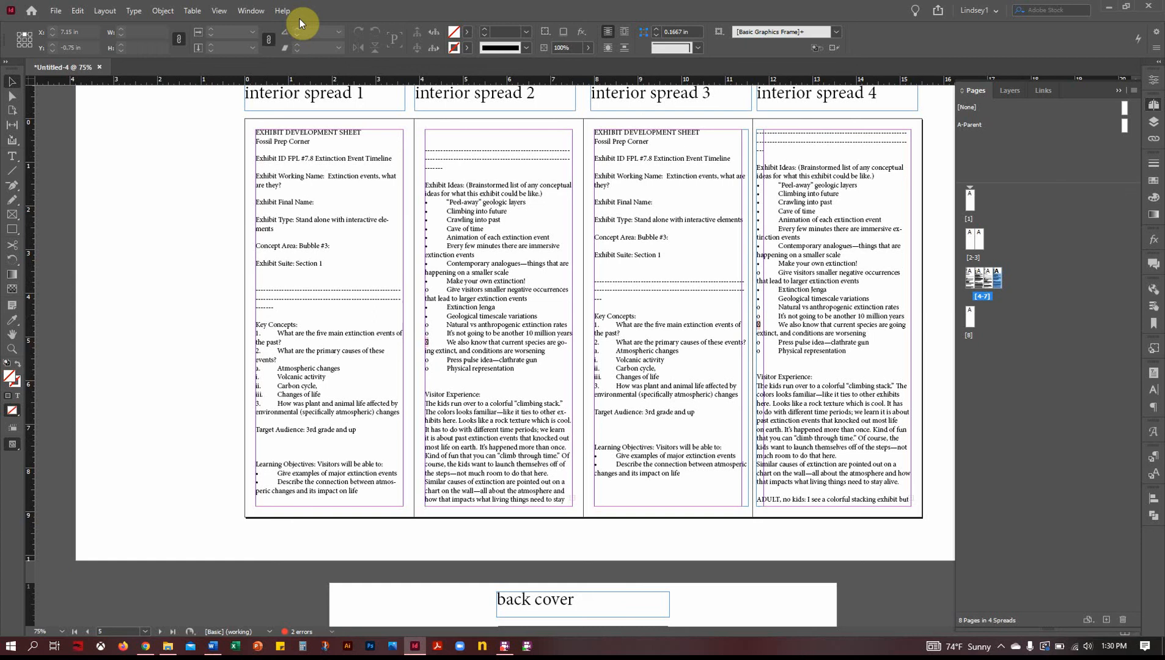
left_click(104, 11)
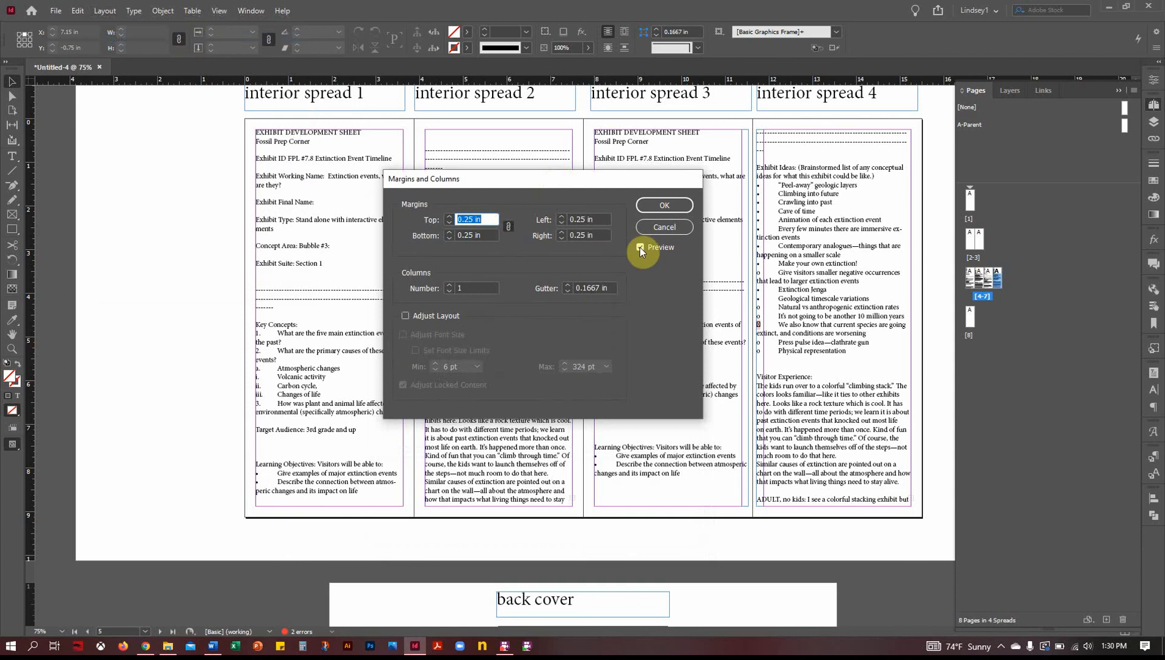
With Preview on and margins unlinked, apply a 0.0625 in left margin.
left_click(640, 247)
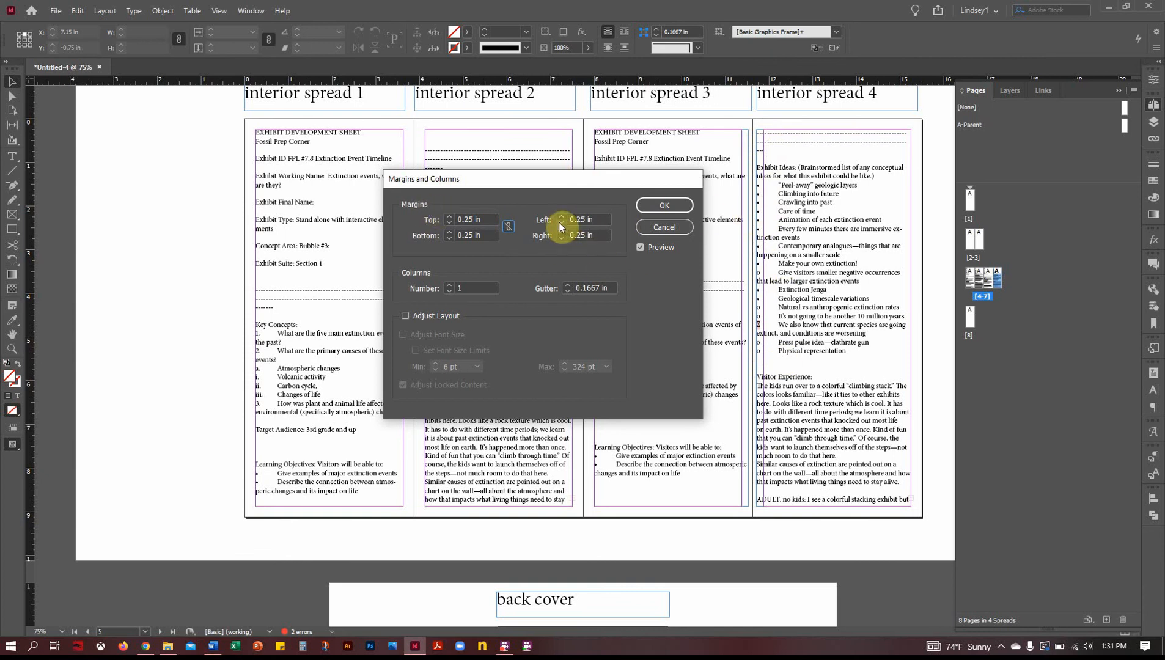
left_click(571, 219)
type("0.0625")
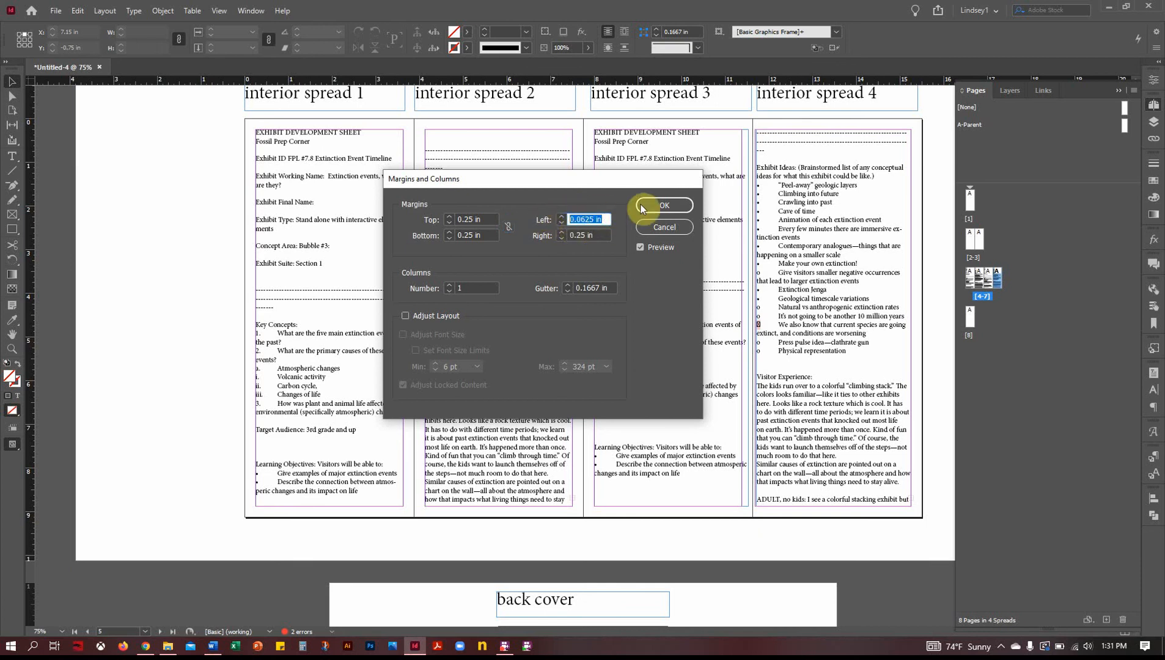
left_click(663, 205)
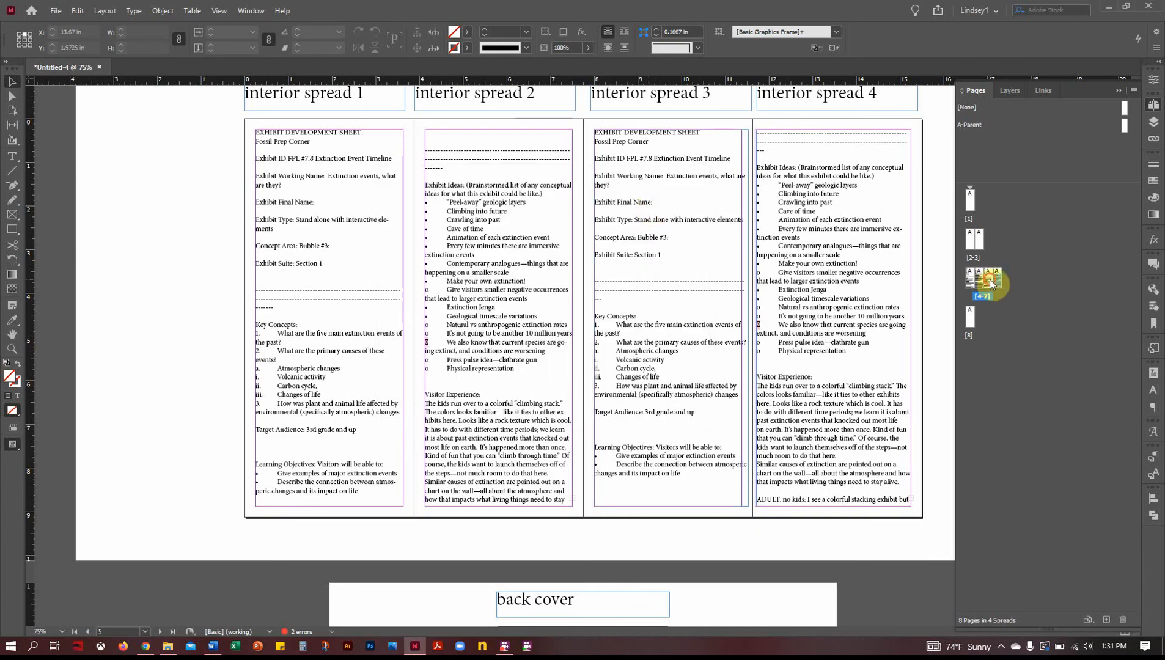
mouse_move(988, 284)
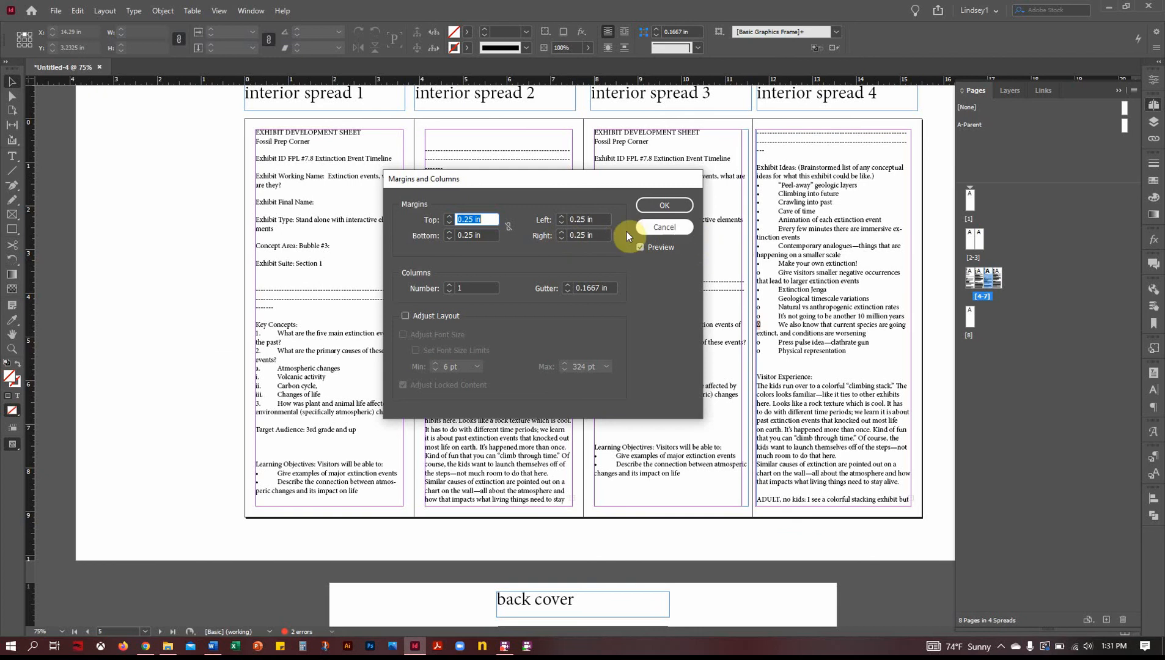
Set the right margin to 0.0625 in and apply it.
left_click(562, 239)
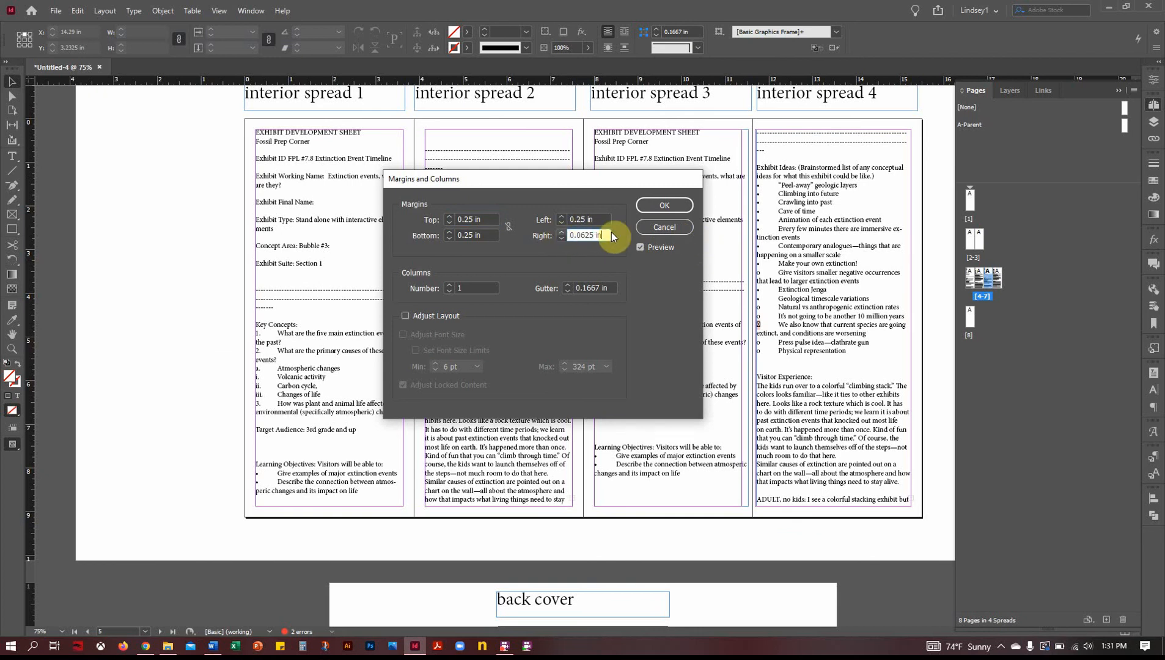
left_click(662, 205)
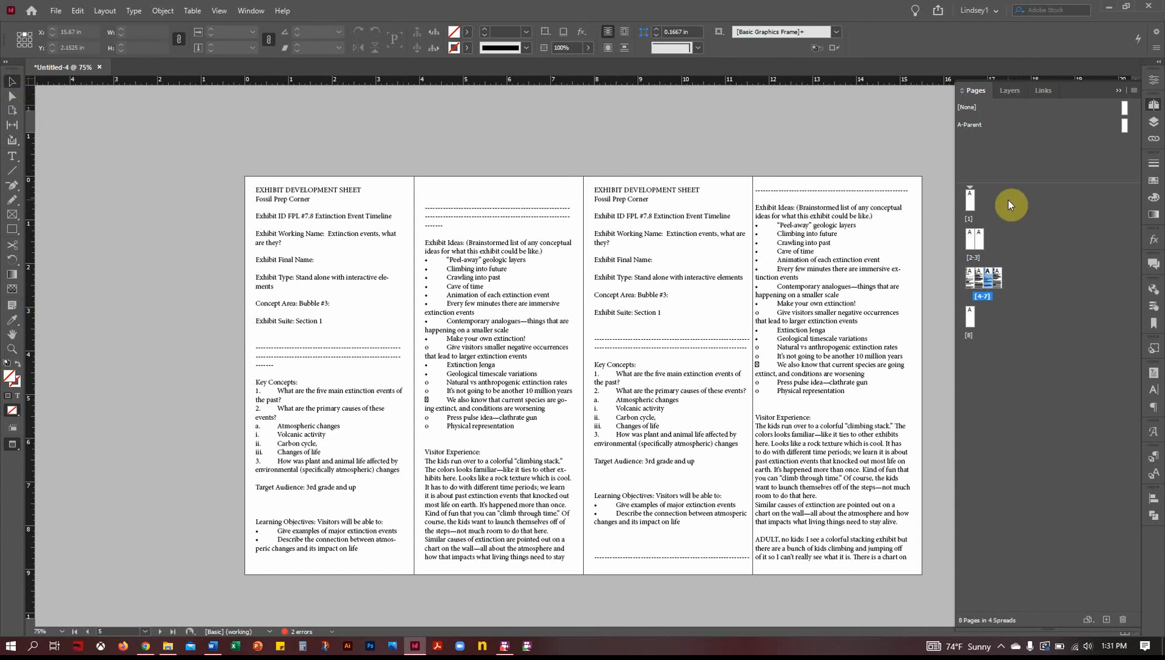
mouse_move(995, 323)
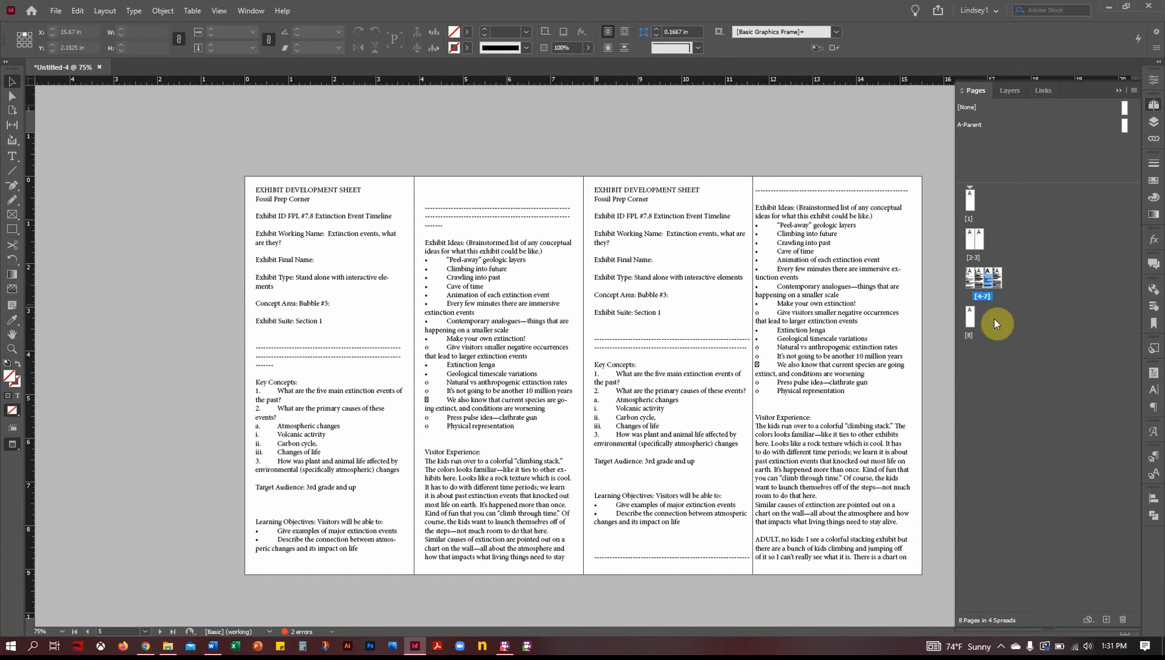
mouse_move(996, 360)
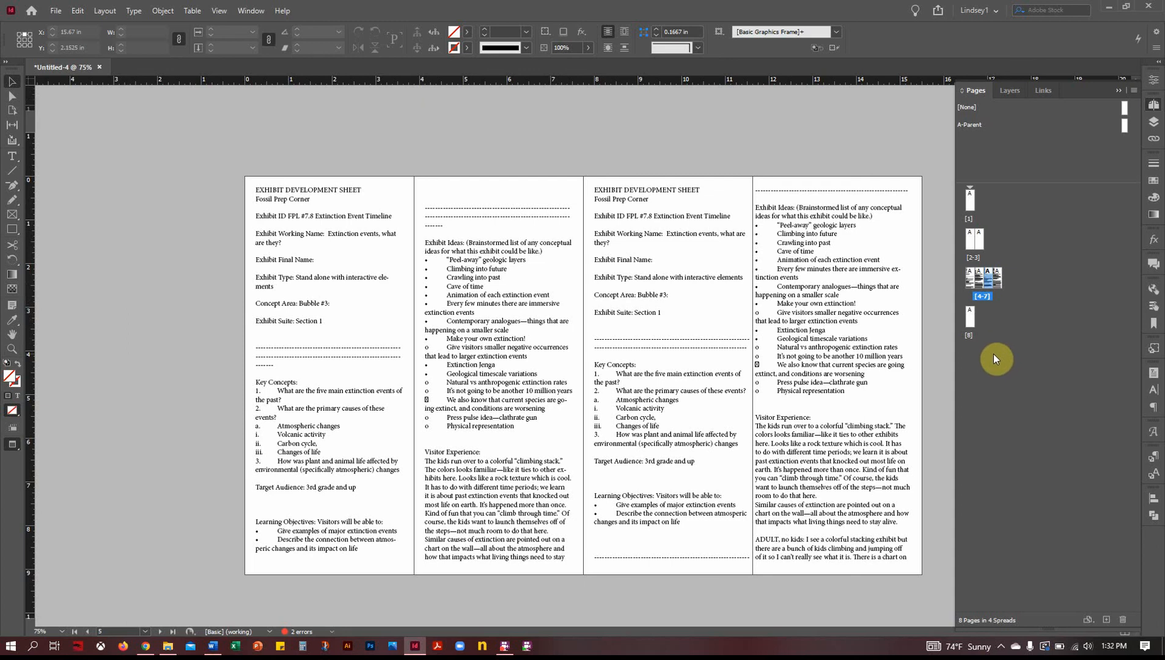
mouse_move(992, 357)
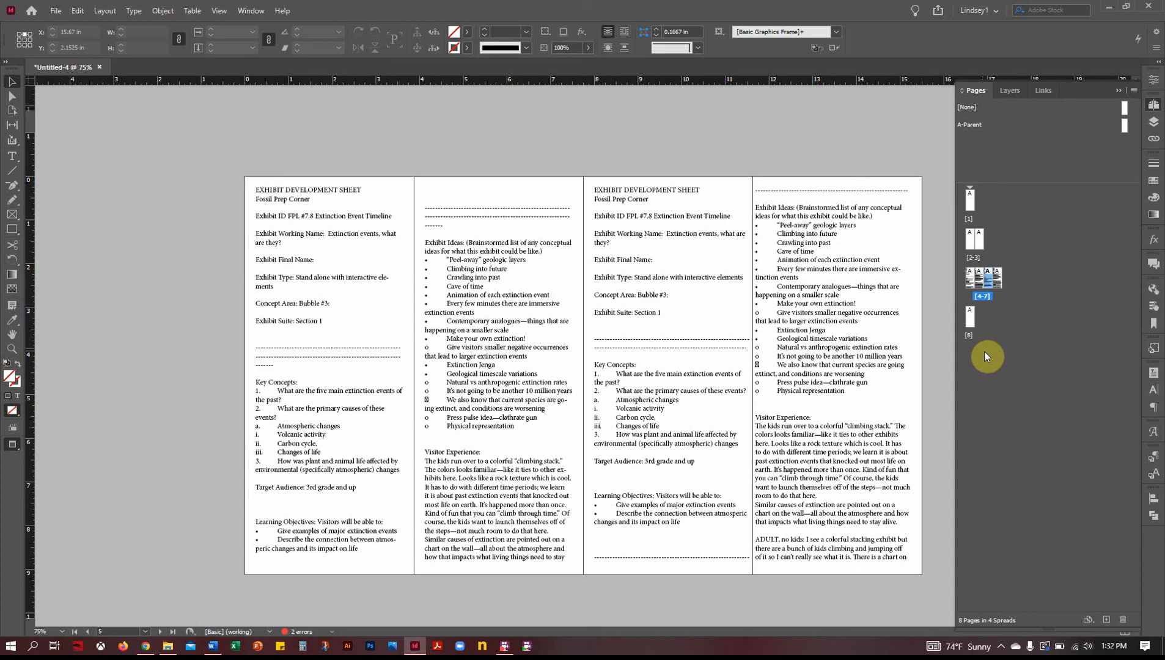
mouse_move(989, 354)
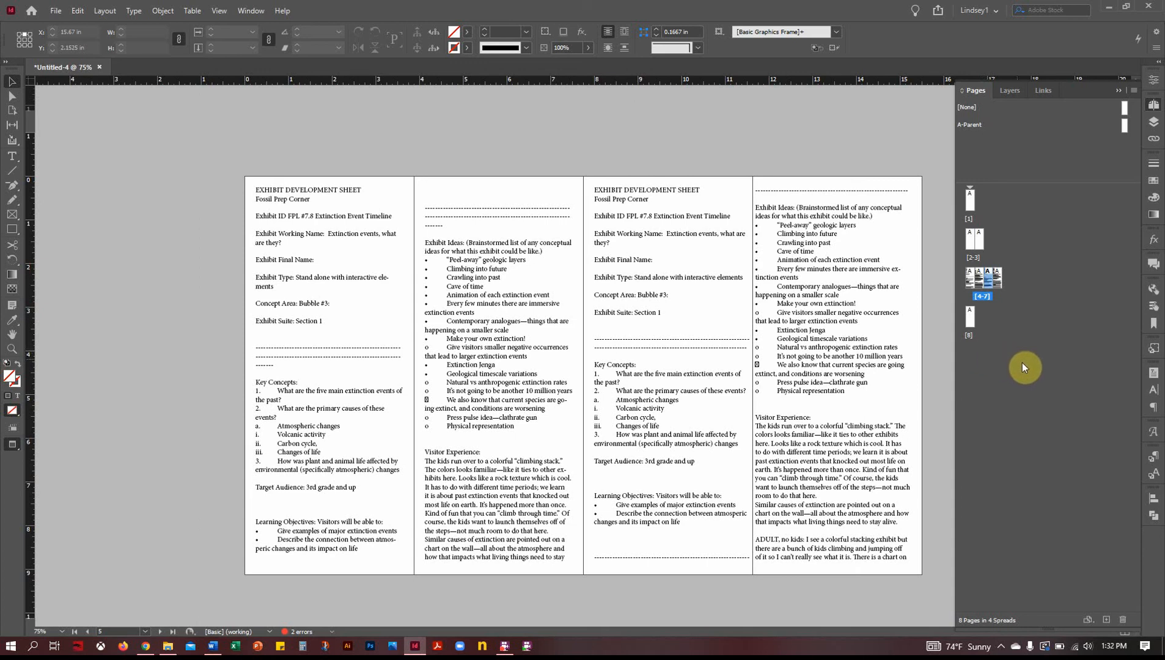
mouse_move(1010, 364)
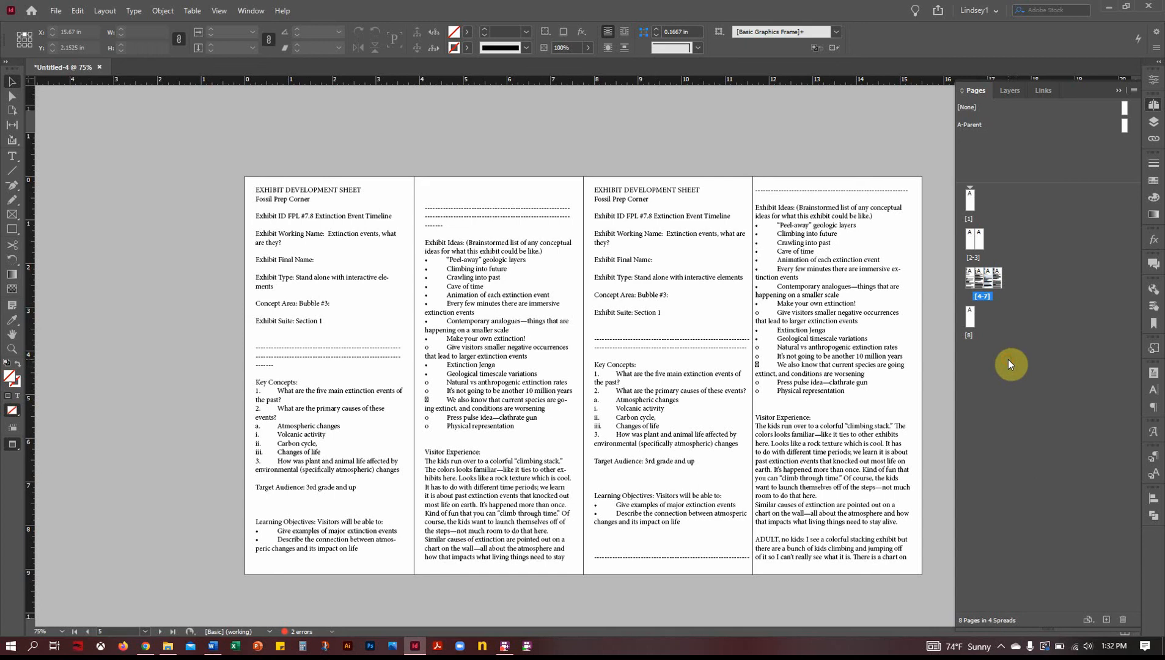